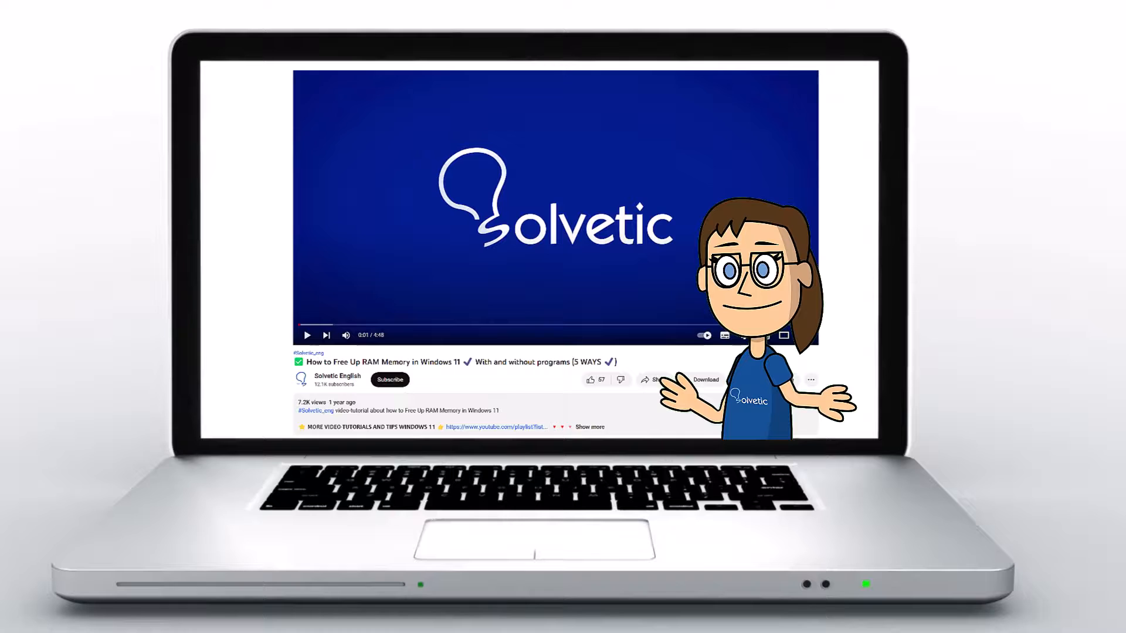
Set the Steam shortcut to run in Windows 8 compatibility mode via its Properties
{"action": "left_click", "coordinate": [590, 427]}
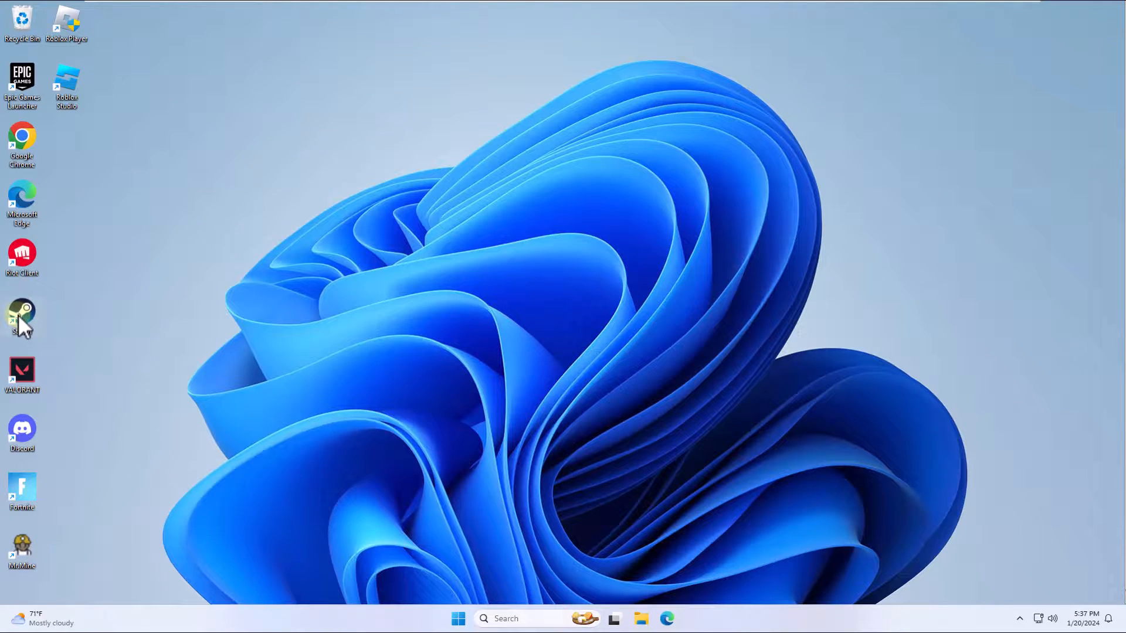
{"action": "right_click", "coordinate": [21, 316]}
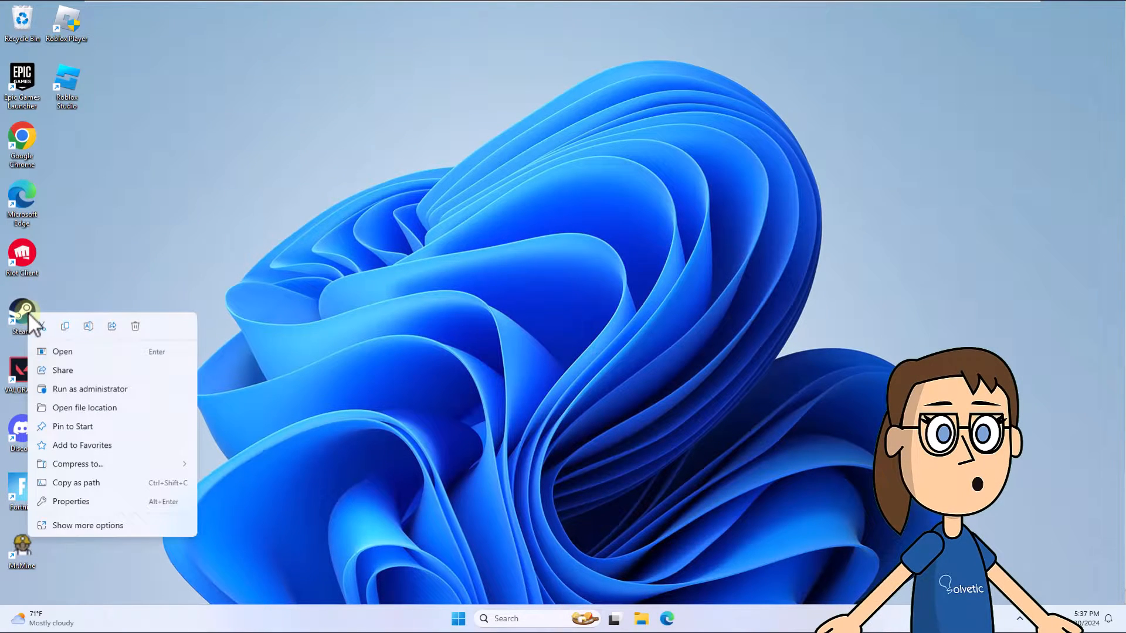
{"action": "mouse_move", "coordinate": [108, 510]}
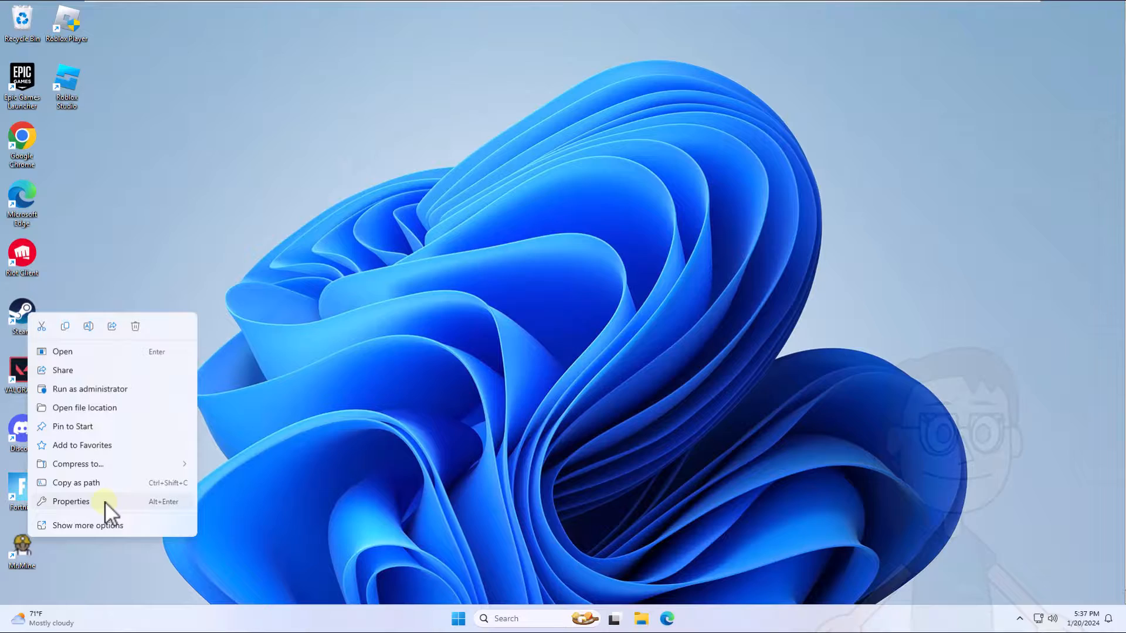
{"action": "left_click", "coordinate": [70, 501]}
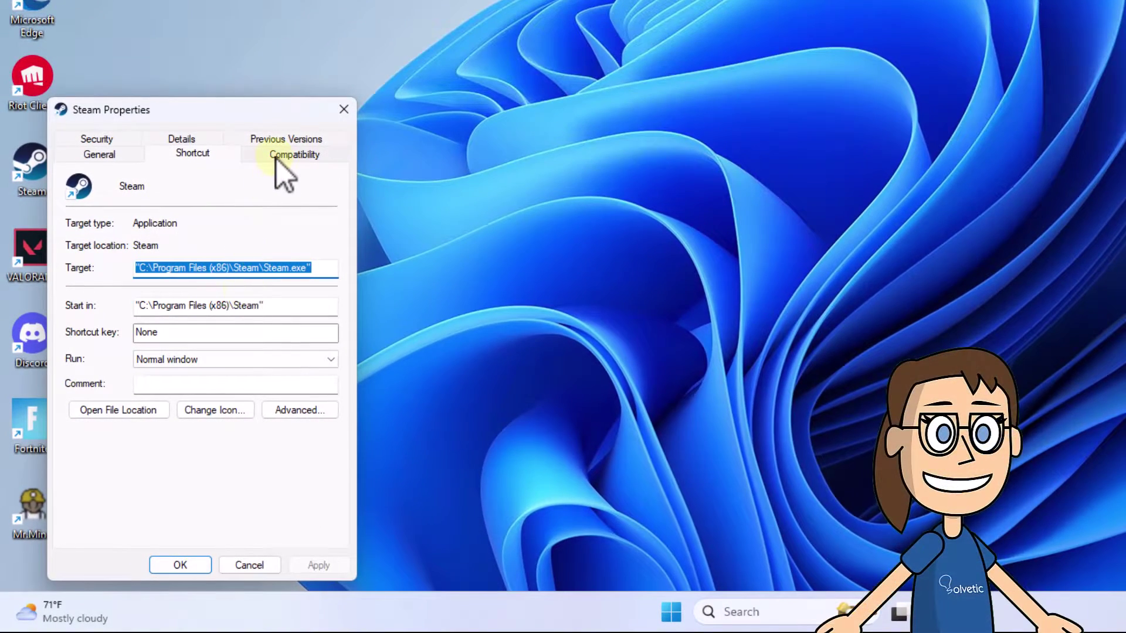
{"action": "left_click", "coordinate": [293, 154]}
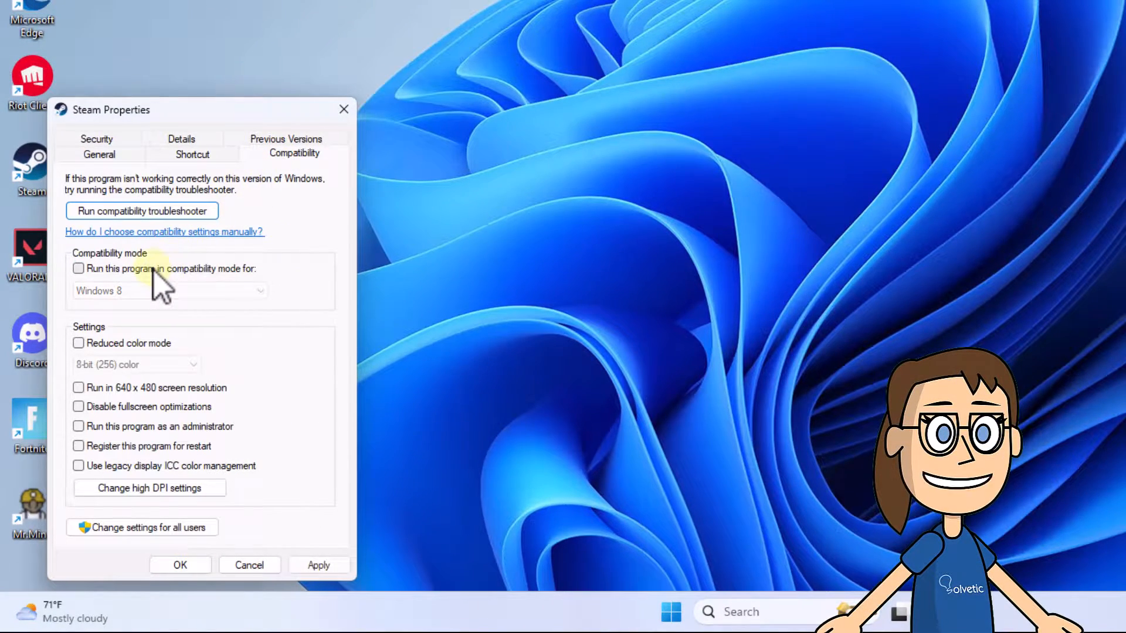
{"action": "left_click", "coordinate": [79, 267]}
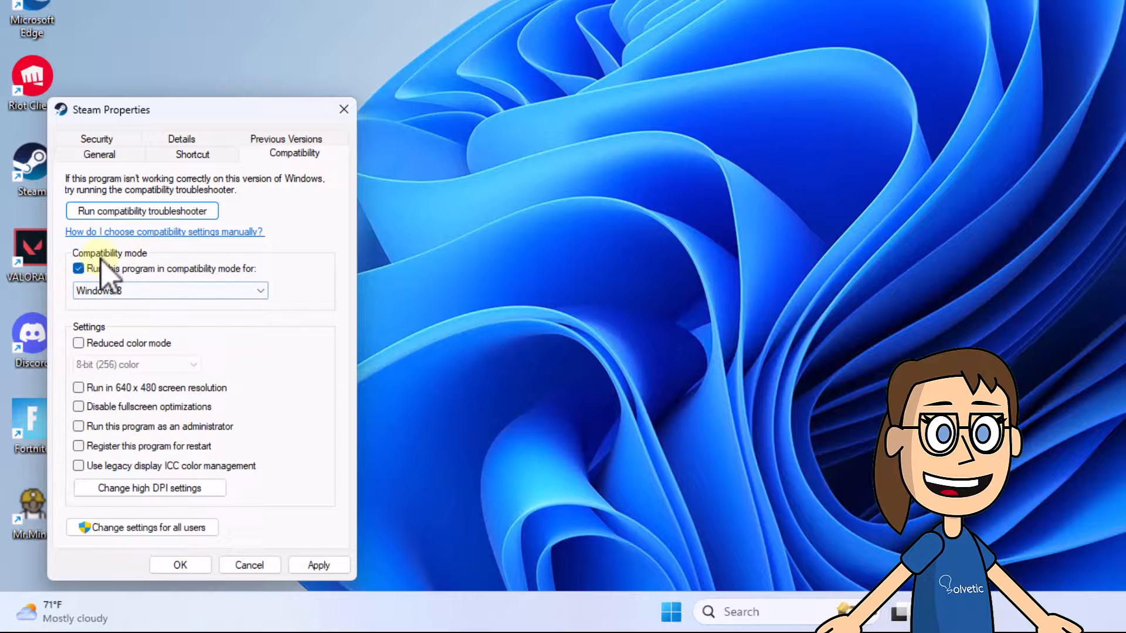
{"action": "mouse_move", "coordinate": [295, 438]}
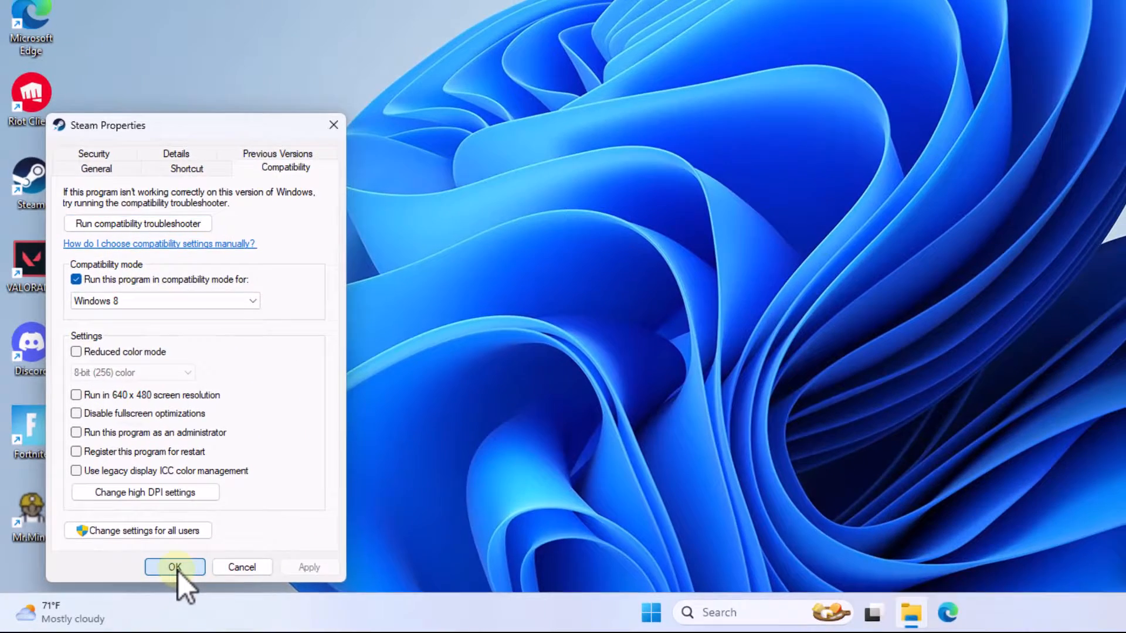
{"action": "left_click", "coordinate": [175, 568]}
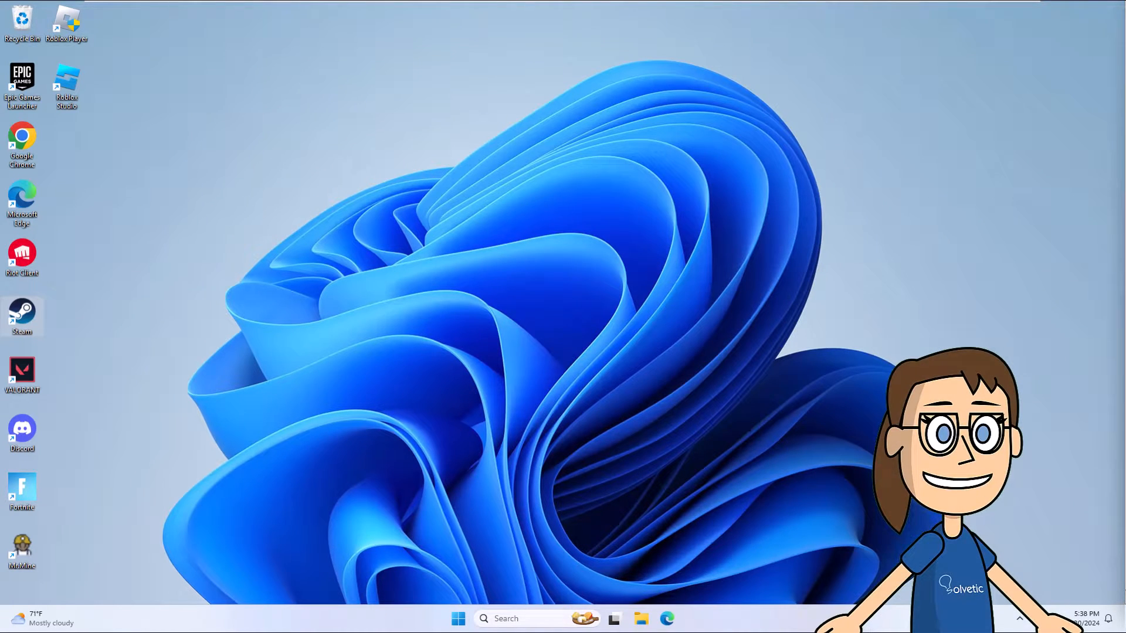
Search 'proxy', confirm the manual proxy server is Off, and close Settings
{"action": "left_click", "coordinate": [511, 618]}
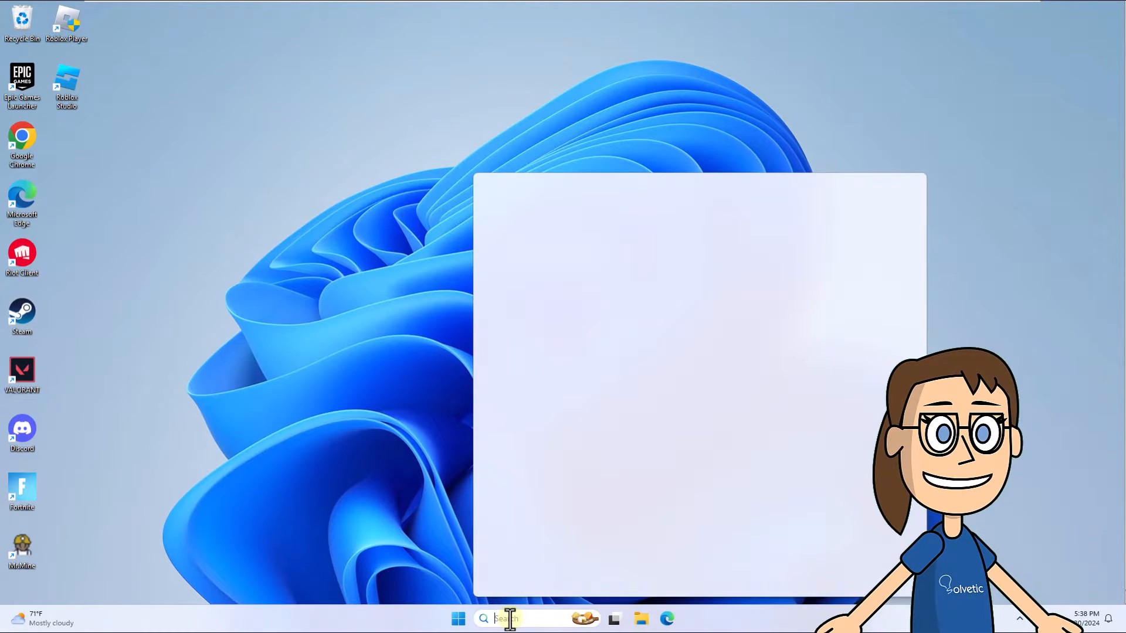
{"action": "type", "text": "proxy"}
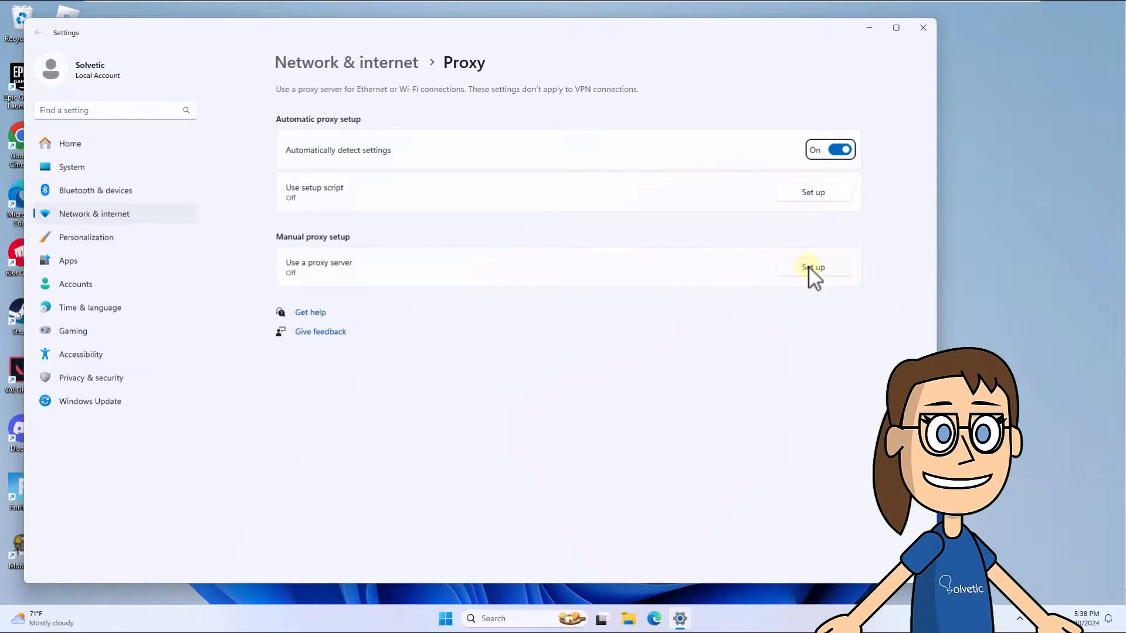
{"action": "left_click", "coordinate": [812, 268]}
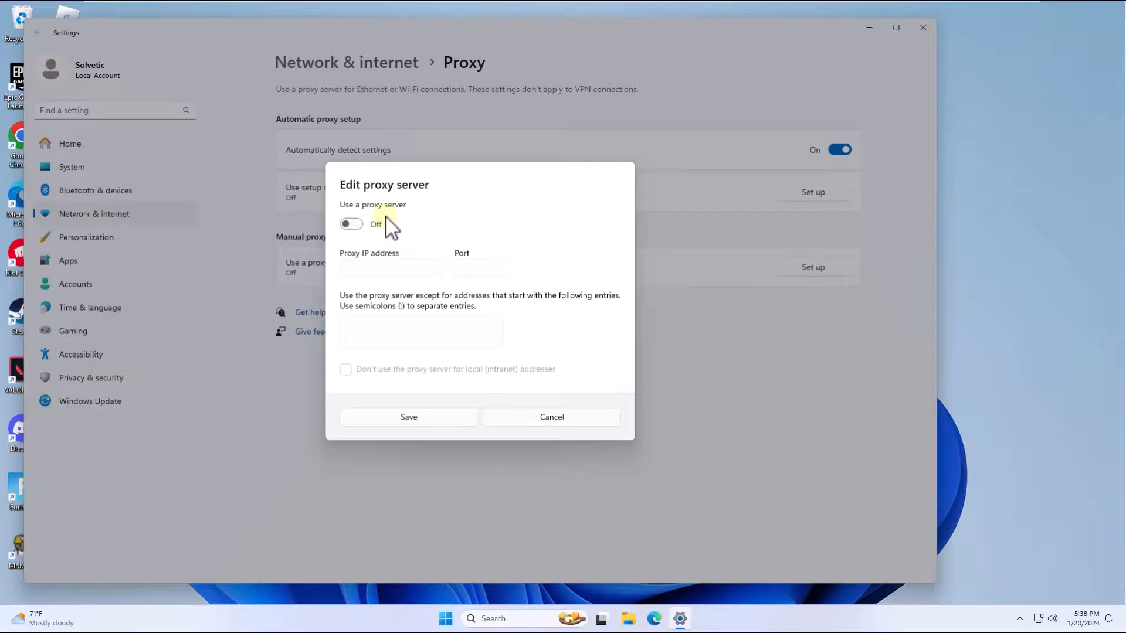
{"action": "mouse_move", "coordinate": [445, 420]}
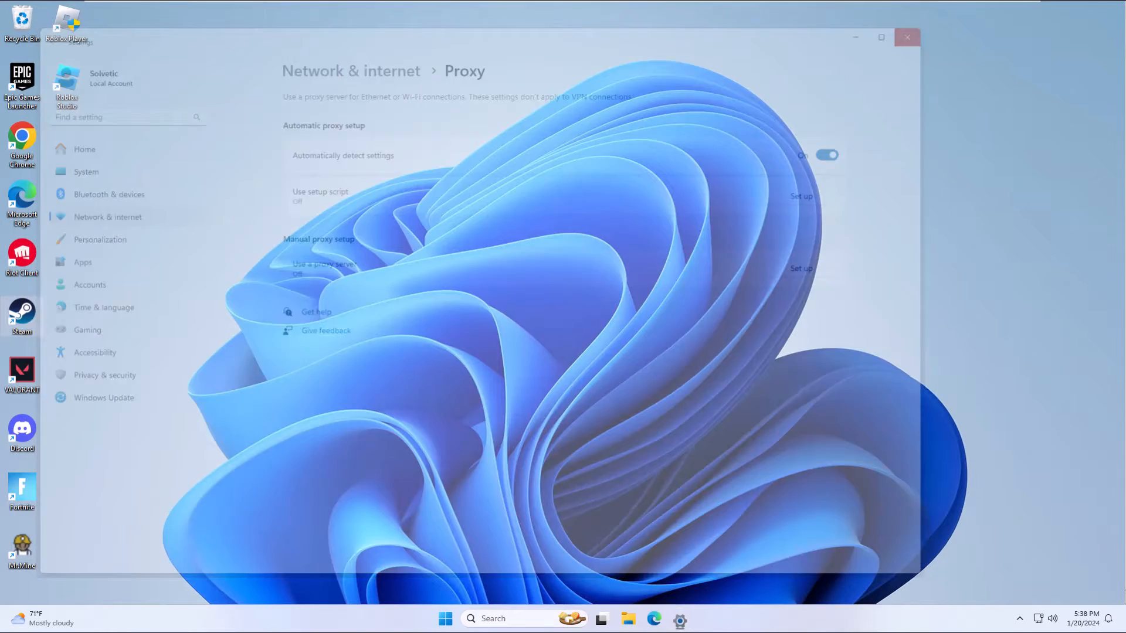
{"action": "left_click", "coordinate": [907, 37]}
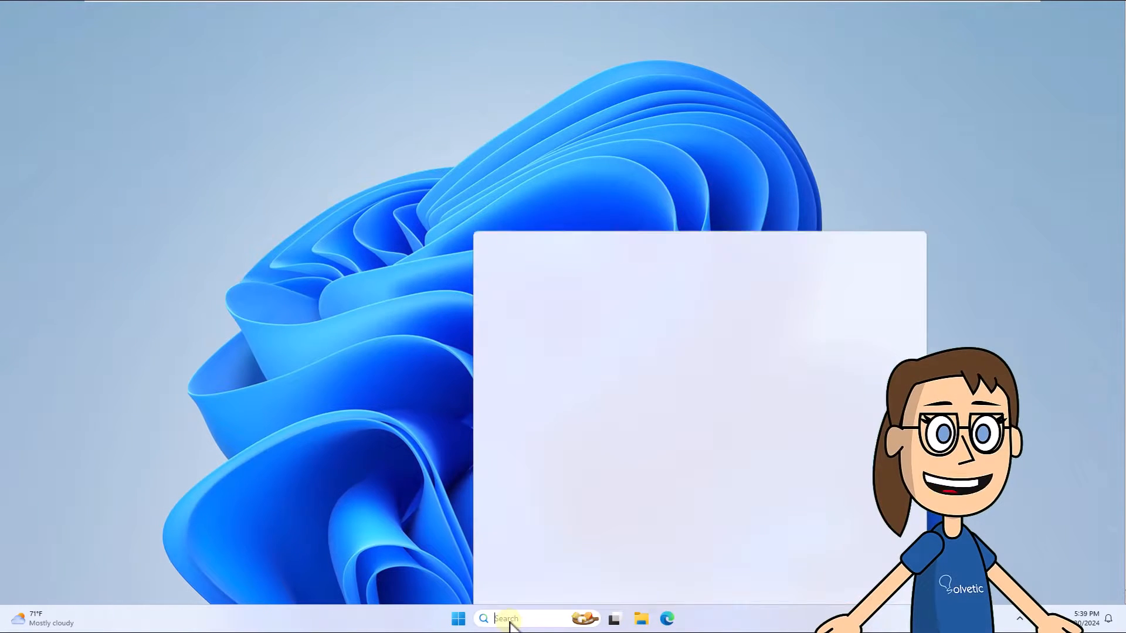
Launch Registry Editor (regedit) as administrator and accept the UAC prompt
{"action": "type", "text": "regedit"}
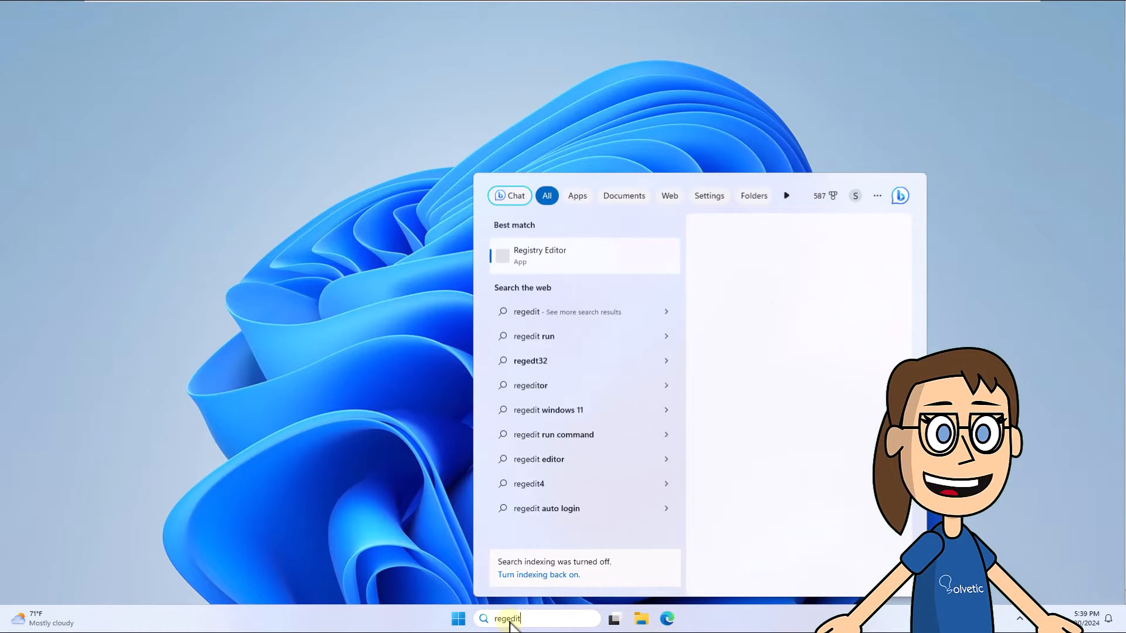
{"action": "left_click", "coordinate": [583, 255]}
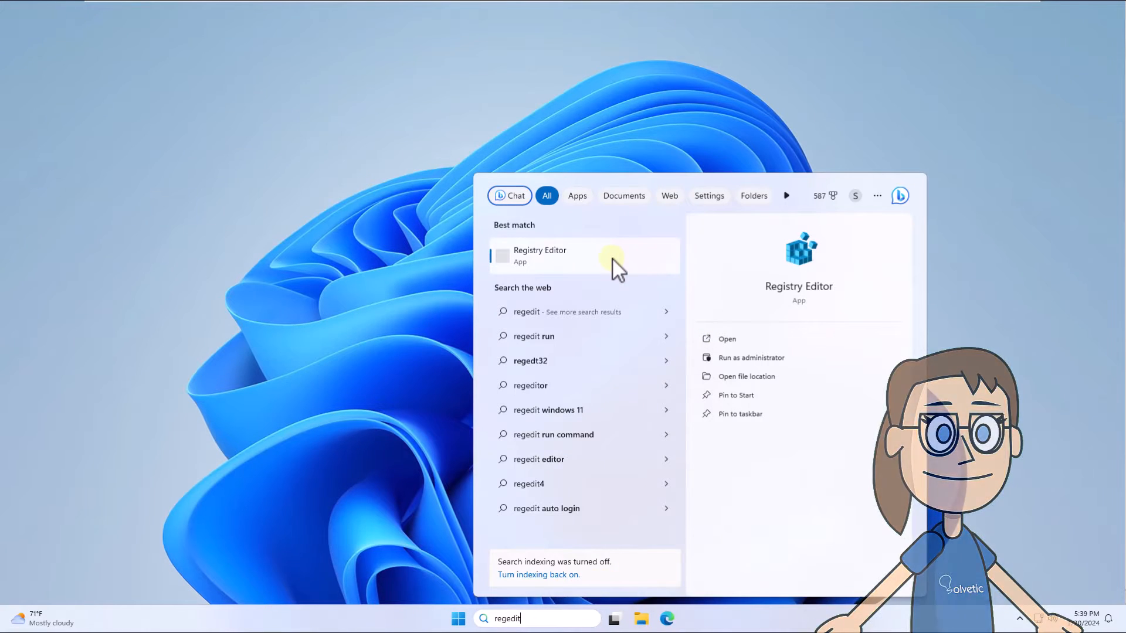
{"action": "left_click", "coordinate": [750, 357]}
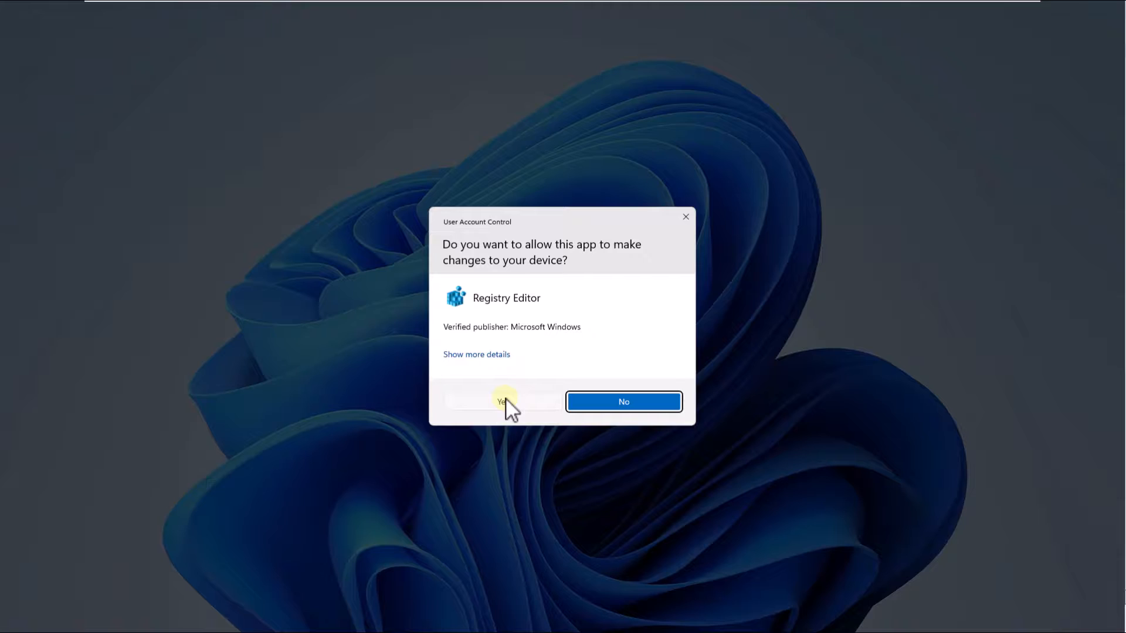
{"action": "left_click", "coordinate": [503, 401]}
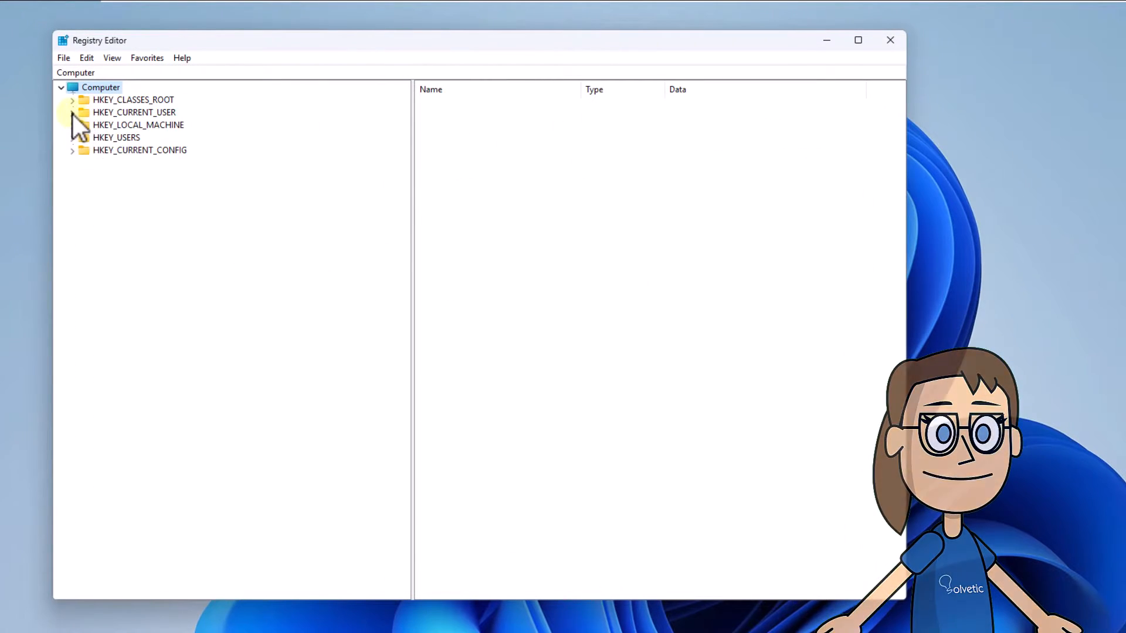
Under HKEY_CURRENT_USER\Software\Valve\Steam set AlreadyRetriedOfflineMode to 0 and close the editor
{"action": "left_click", "coordinate": [72, 112]}
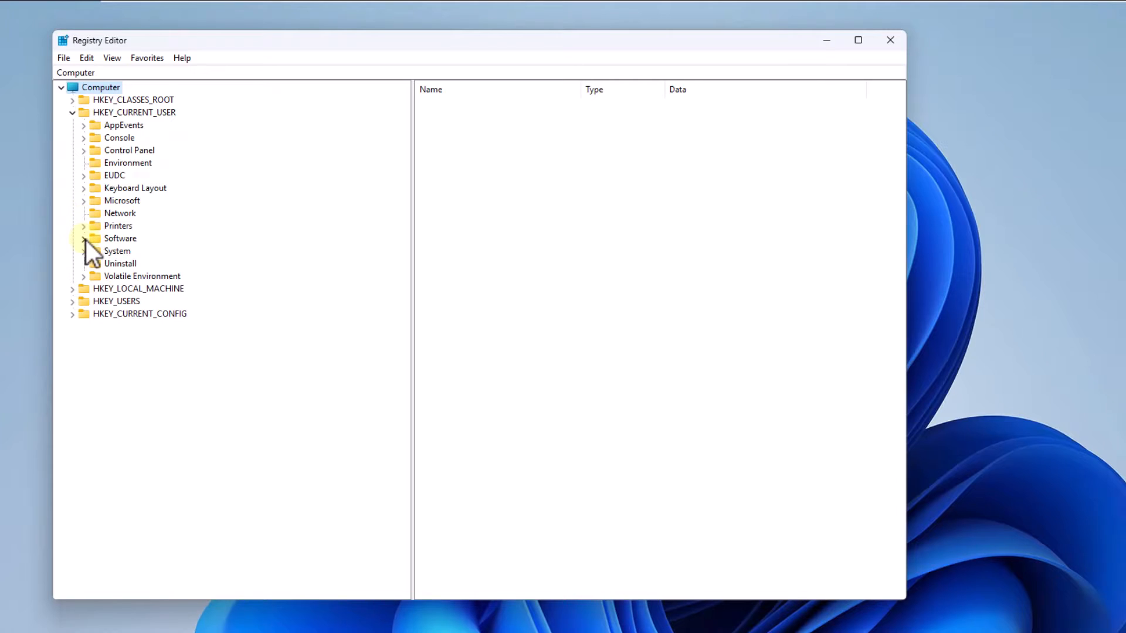
{"action": "left_click", "coordinate": [84, 238]}
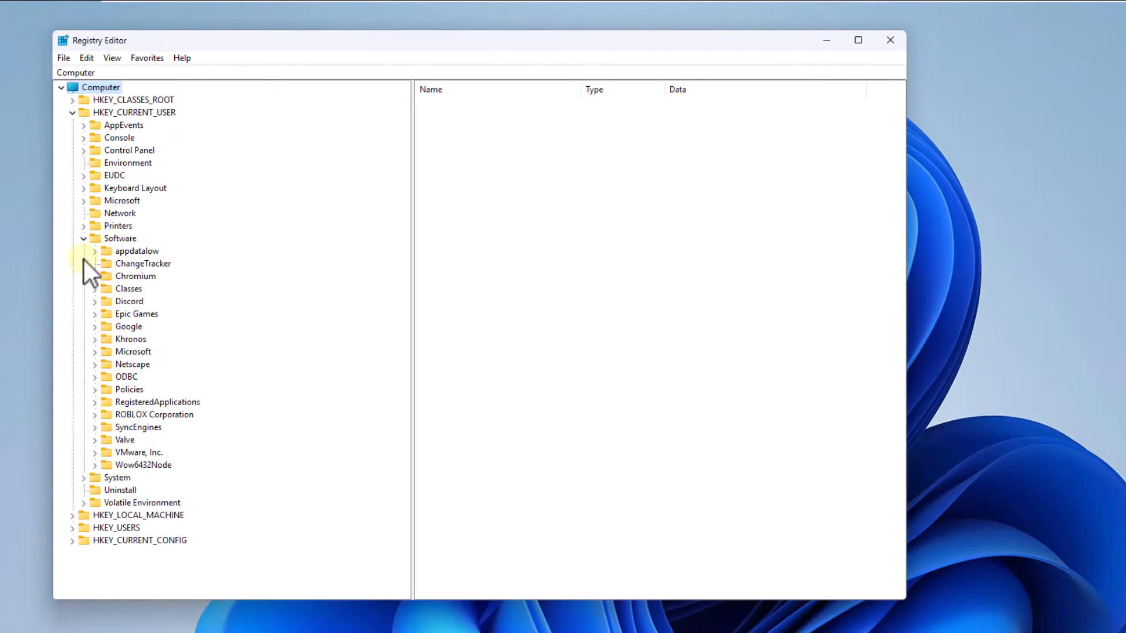
{"action": "left_click", "coordinate": [95, 440]}
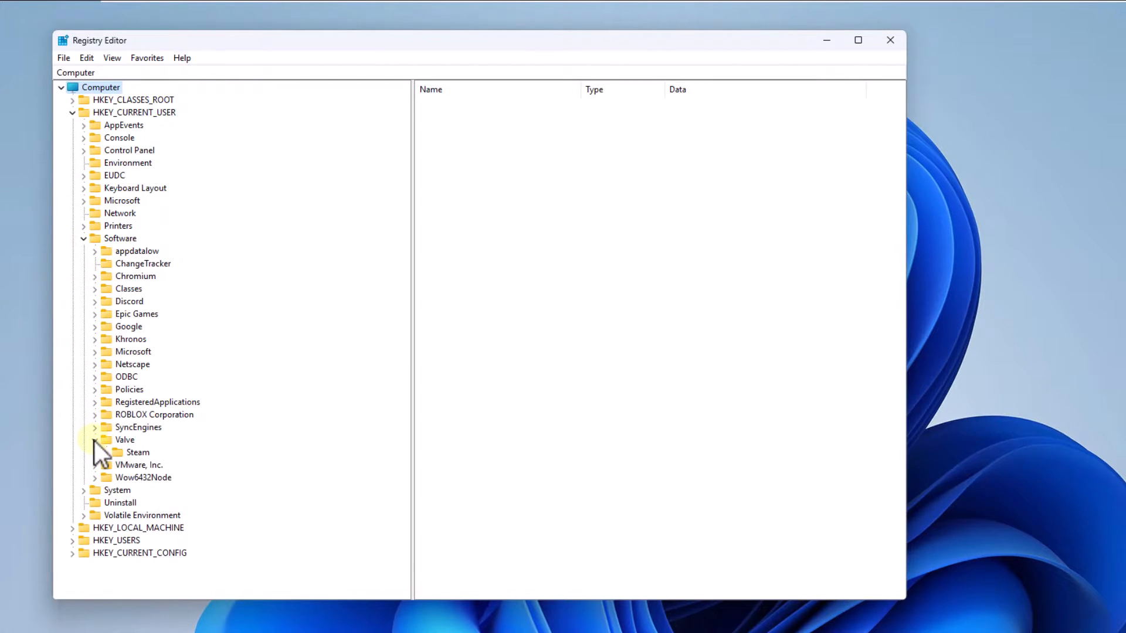
{"action": "left_click", "coordinate": [95, 440]}
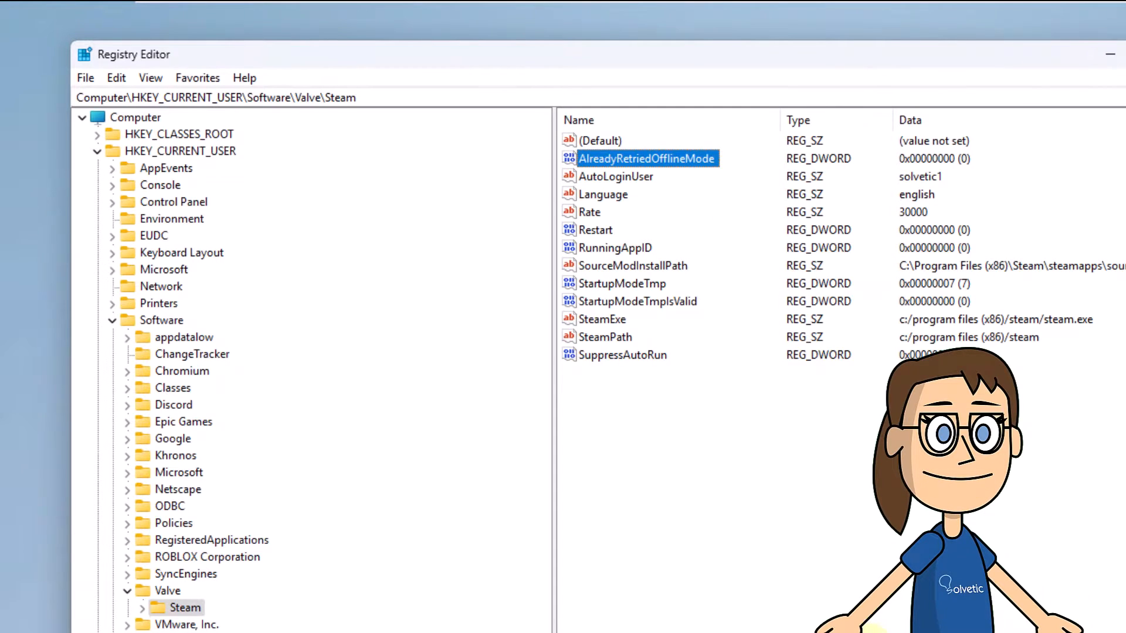
{"action": "mouse_move", "coordinate": [646, 187]}
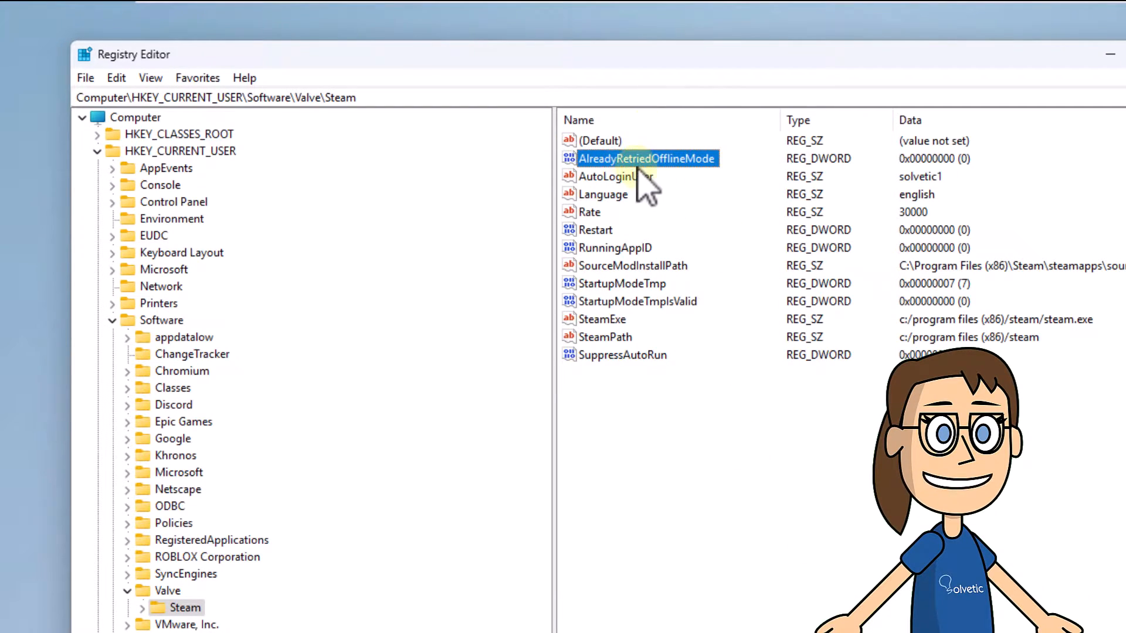
{"action": "double_click", "coordinate": [647, 158]}
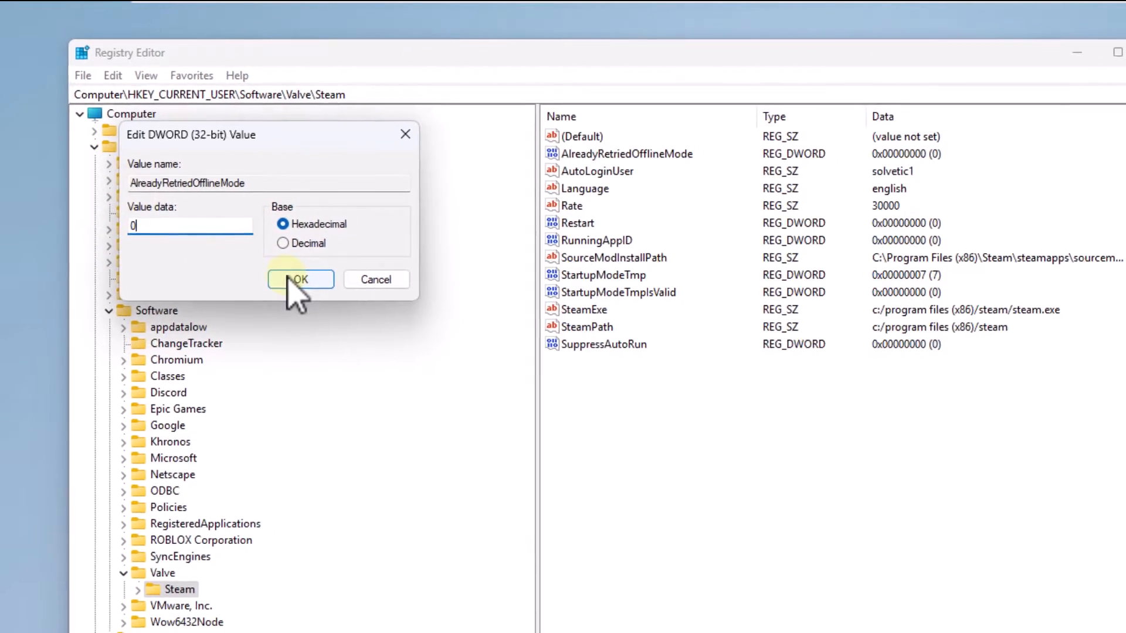
{"action": "left_click", "coordinate": [299, 279]}
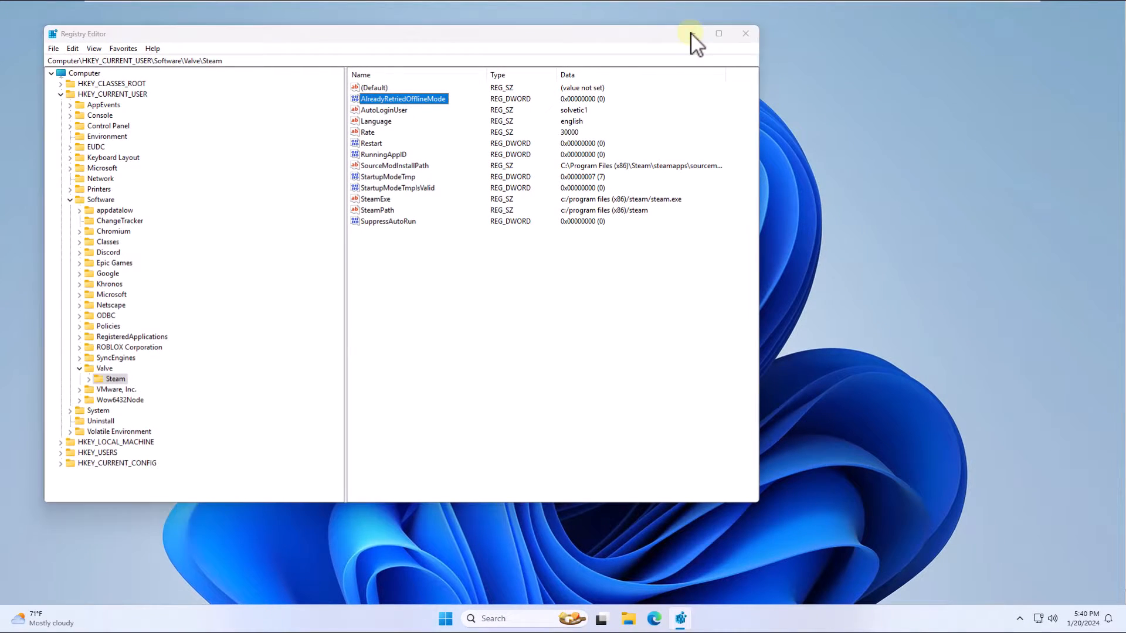
{"action": "left_click", "coordinate": [744, 34]}
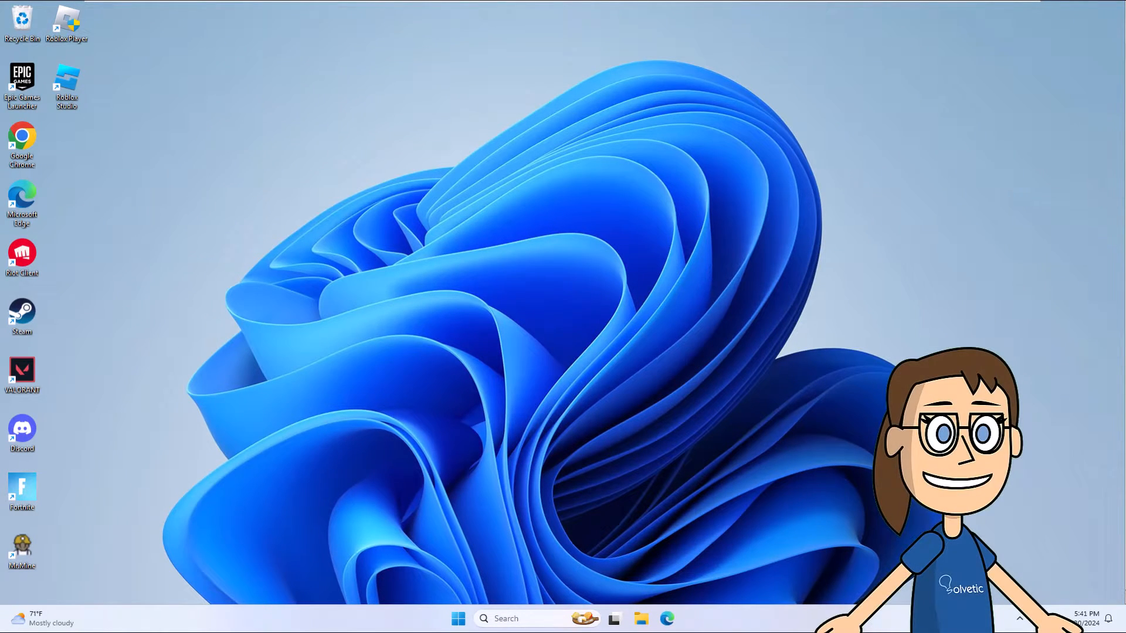
{"action": "mouse_move", "coordinate": [24, 319]}
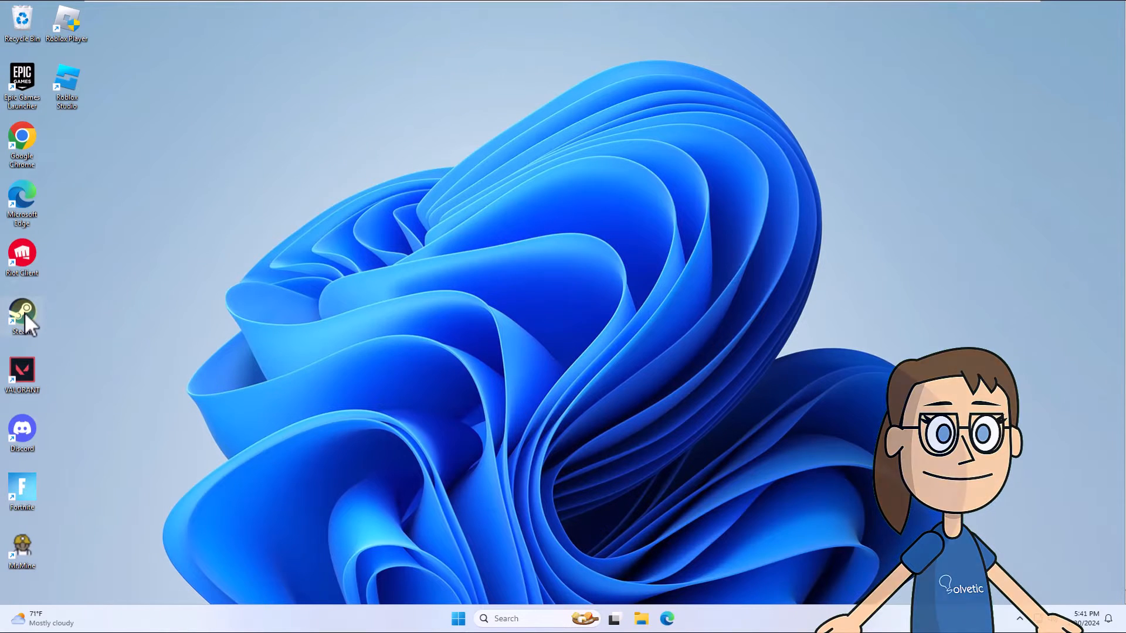
Append -TCP to the Steam shortcut's target path and confirm
{"action": "right_click", "coordinate": [21, 316]}
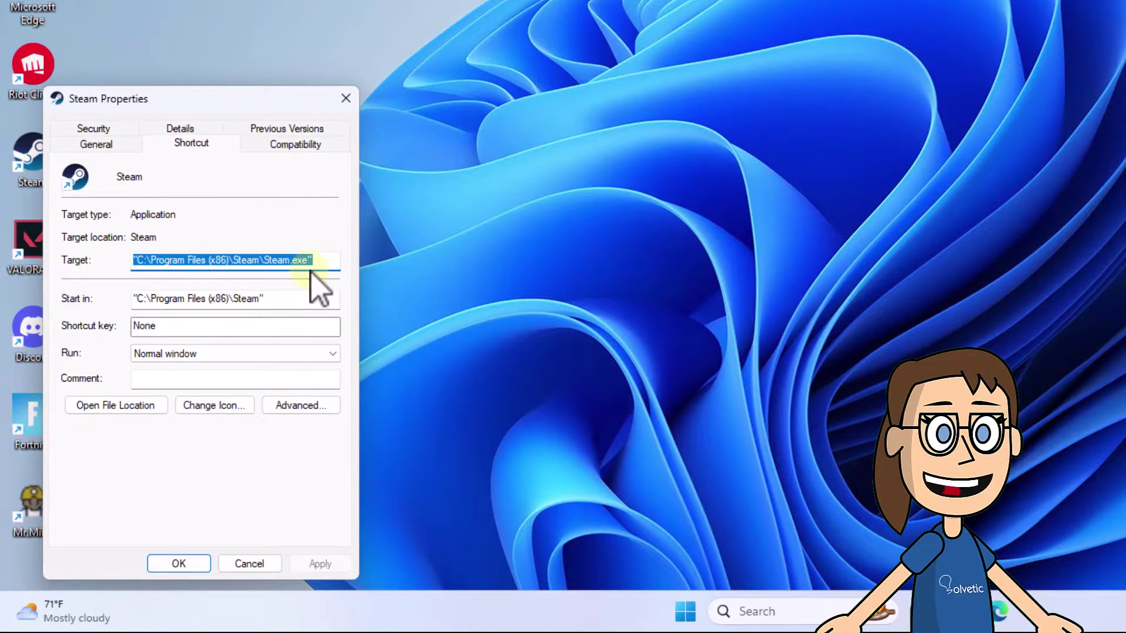
{"action": "left_click", "coordinate": [319, 261]}
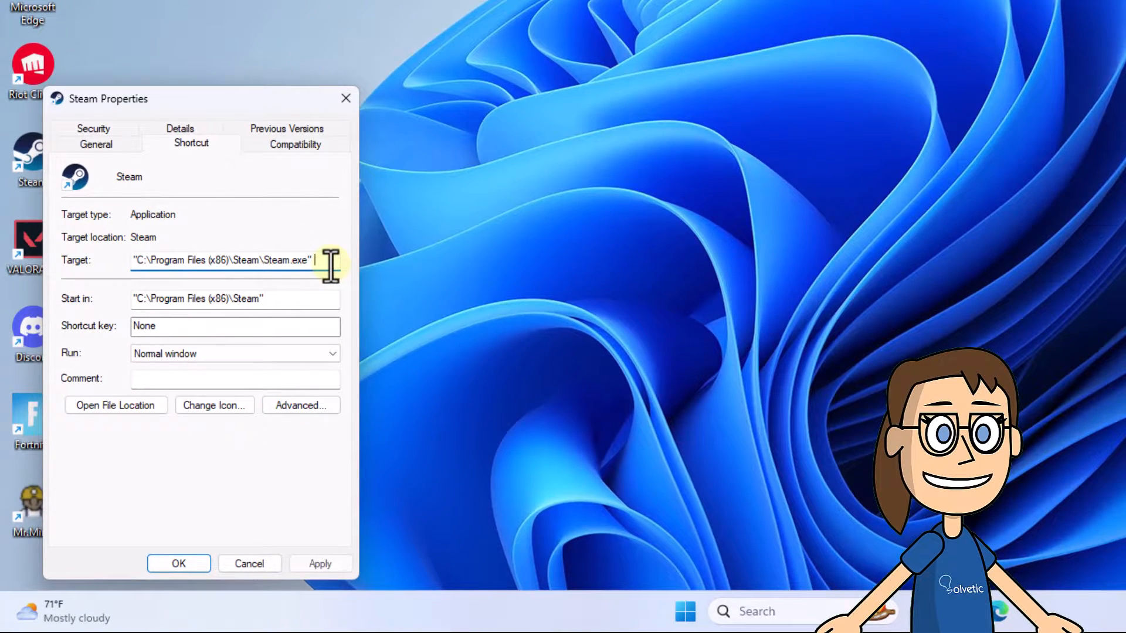
{"action": "type", "text": "-TCP"}
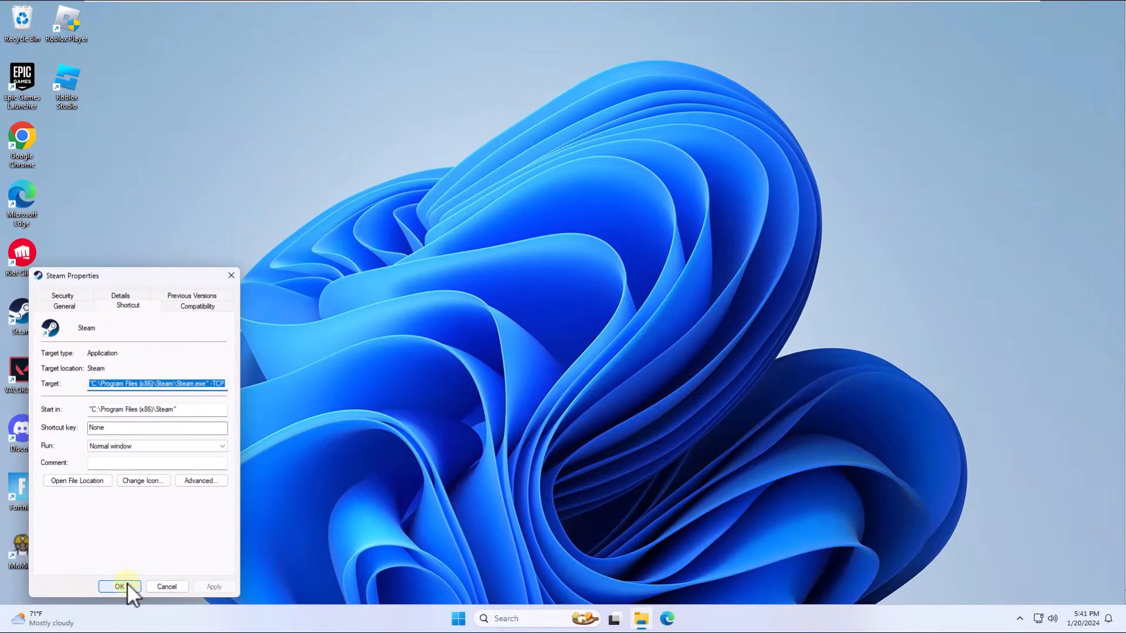
{"action": "left_click", "coordinate": [119, 587]}
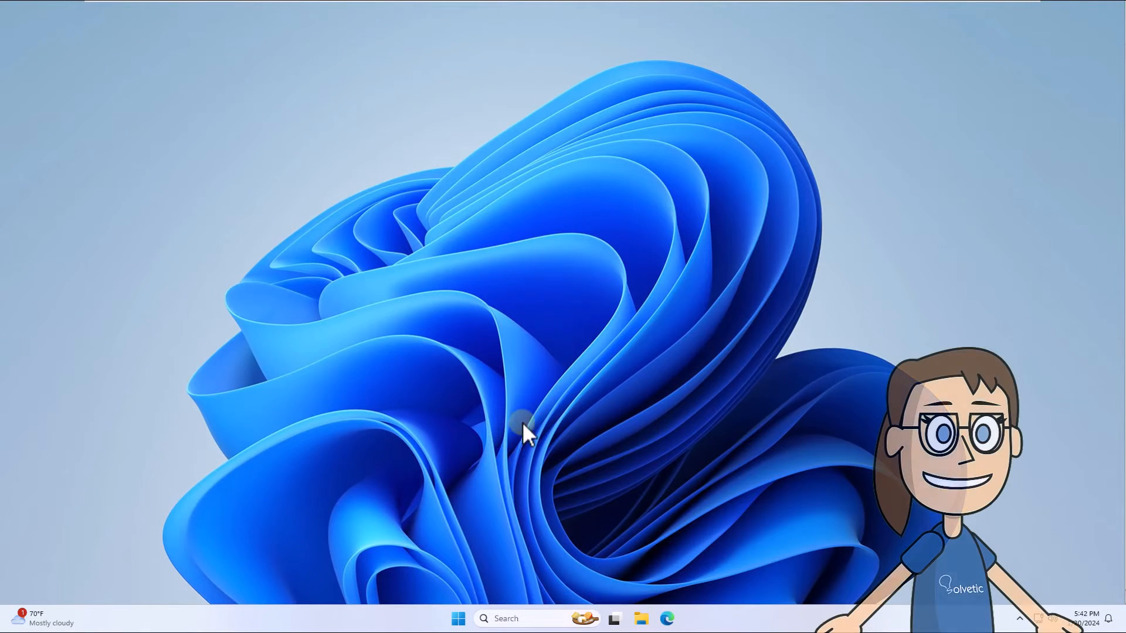
Via ncpa.cpl reach the Ethernet0 IPv4 advanced DNS settings
{"action": "left_click", "coordinate": [510, 618]}
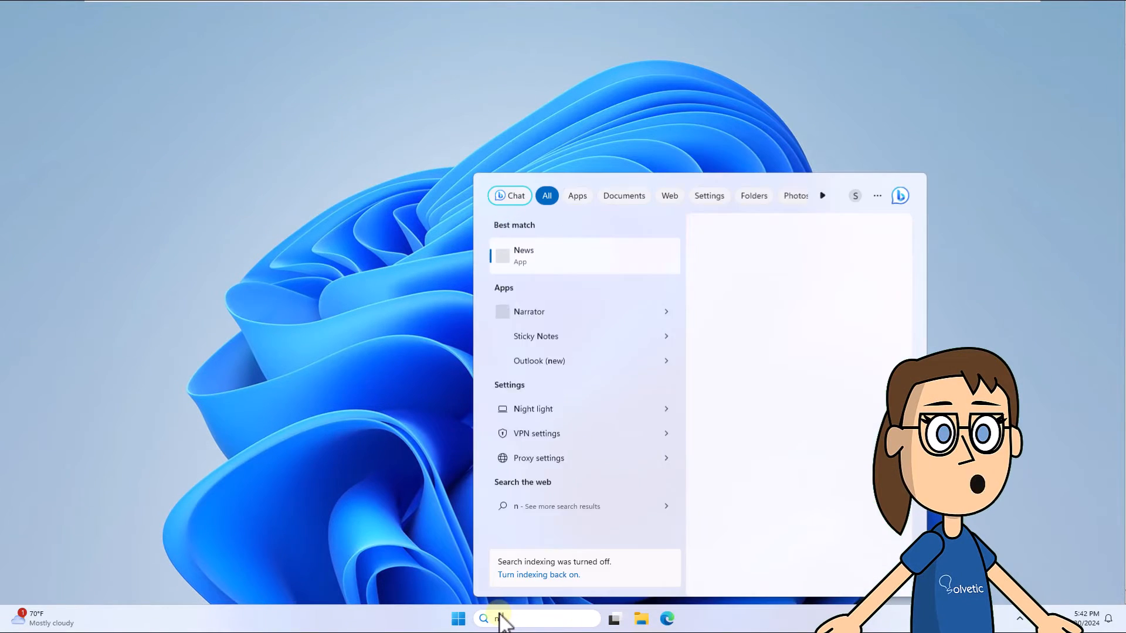
{"action": "type", "text": "ncpa.cpl"}
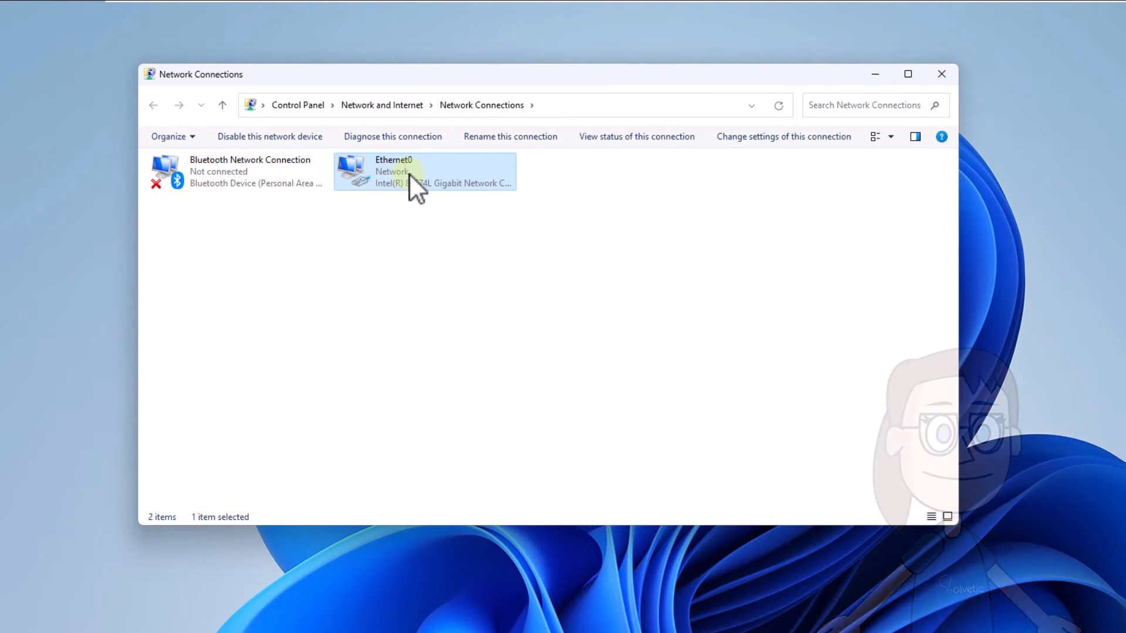
{"action": "right_click", "coordinate": [413, 172]}
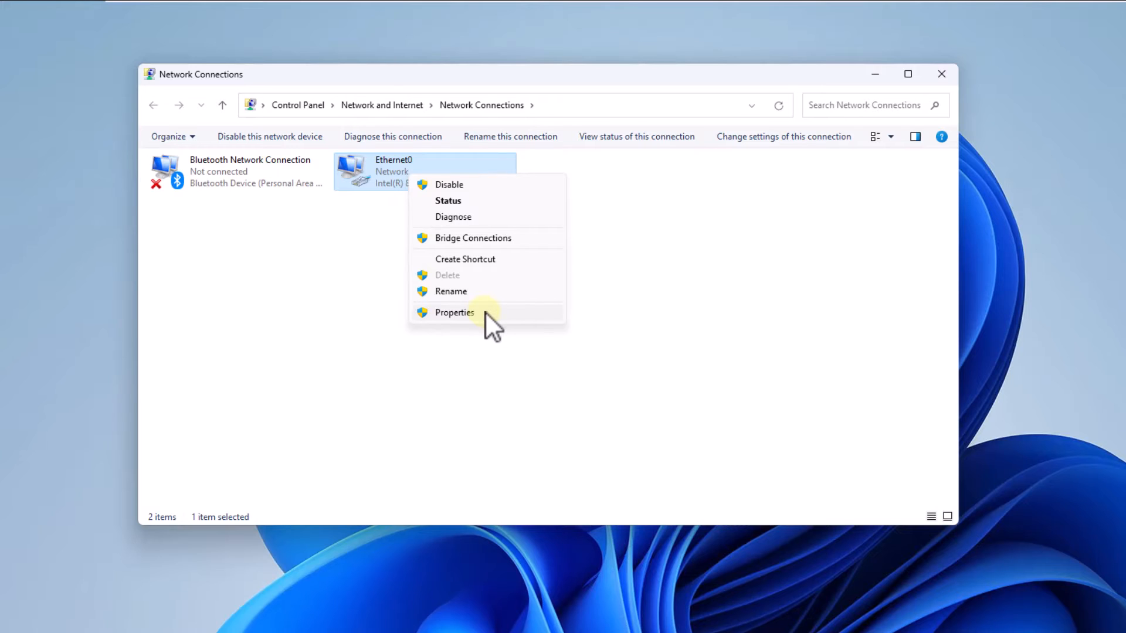
{"action": "left_click", "coordinate": [454, 312]}
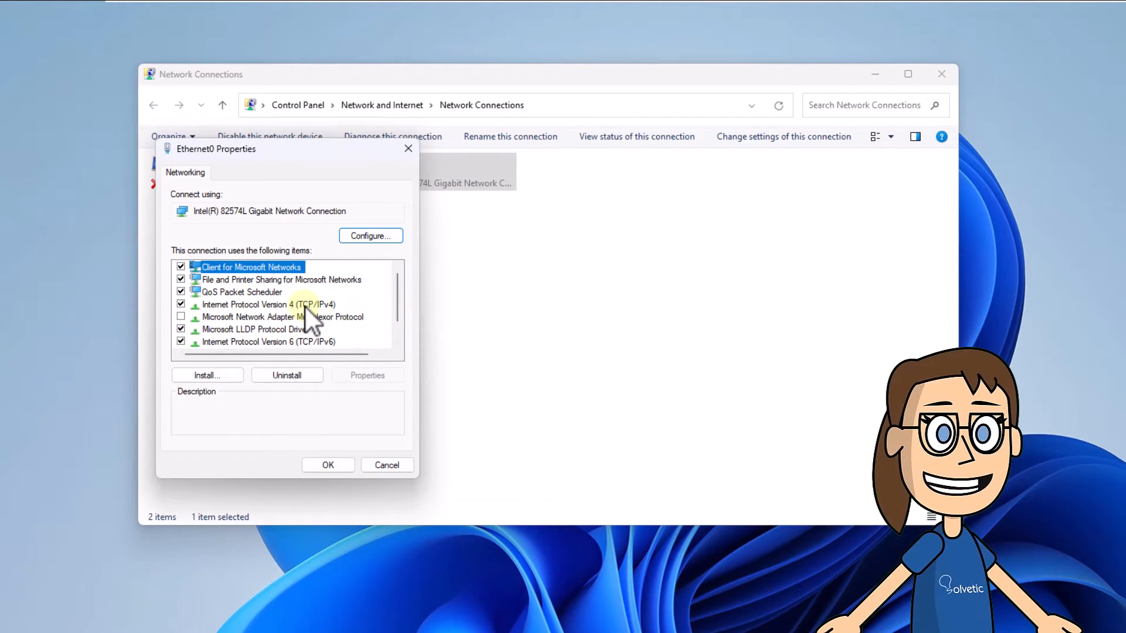
{"action": "left_click", "coordinate": [270, 305]}
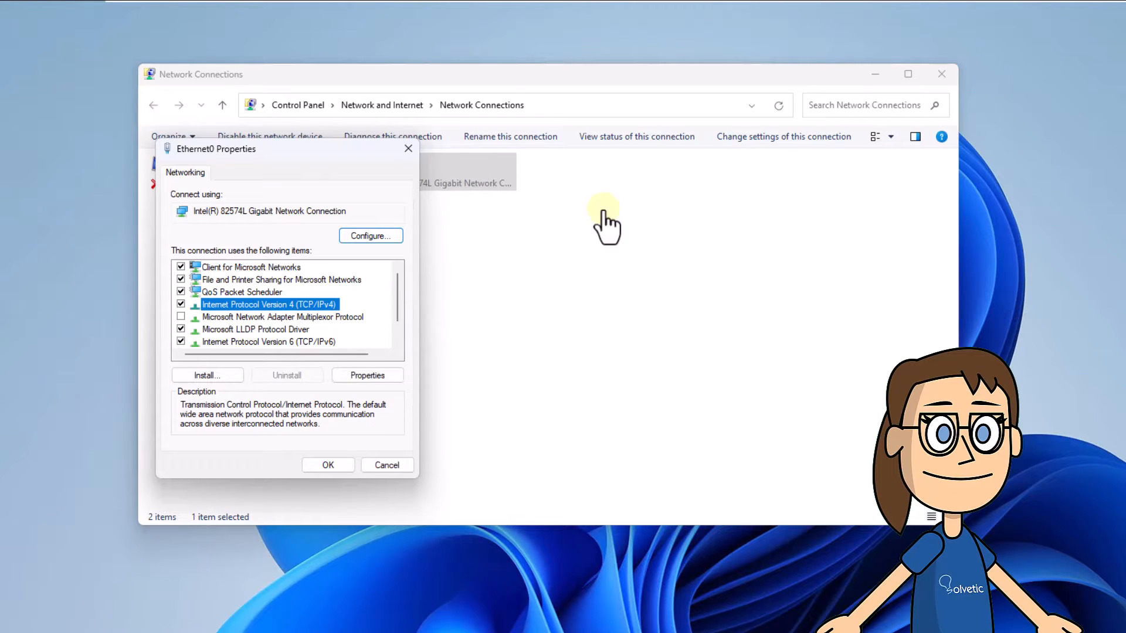
{"action": "left_click", "coordinate": [366, 375]}
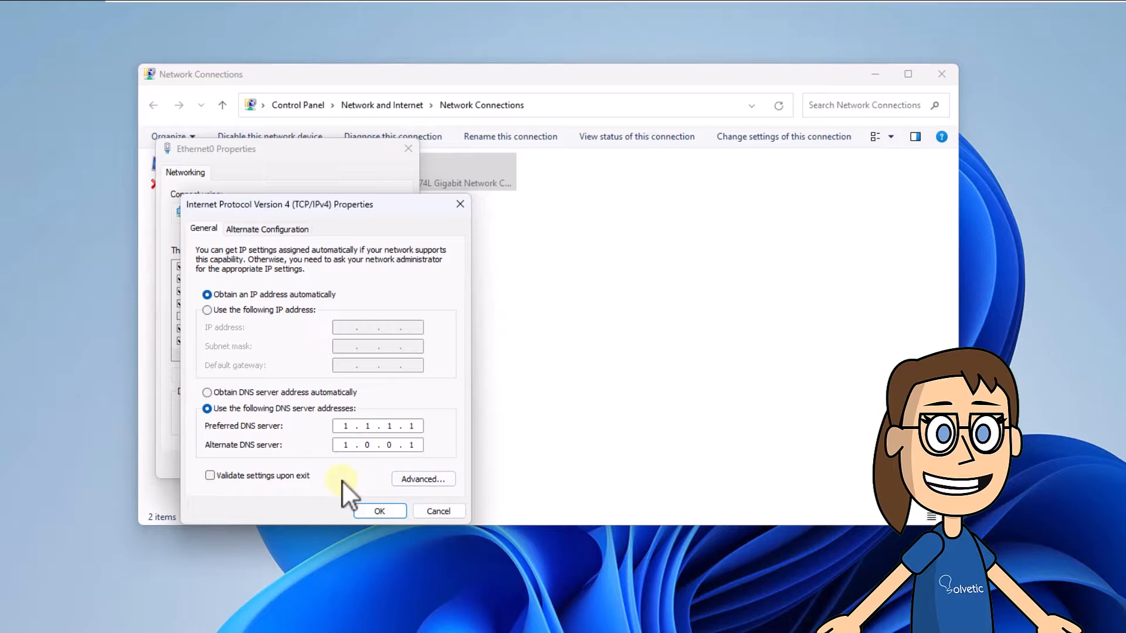
{"action": "left_click", "coordinate": [423, 479]}
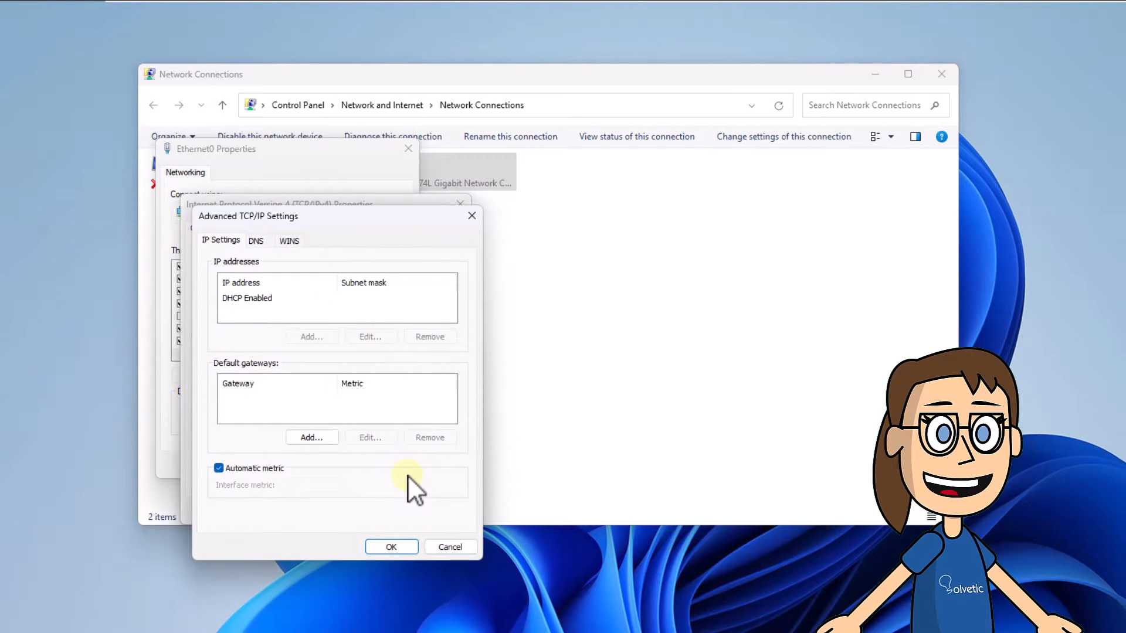
{"action": "mouse_move", "coordinate": [329, 230]}
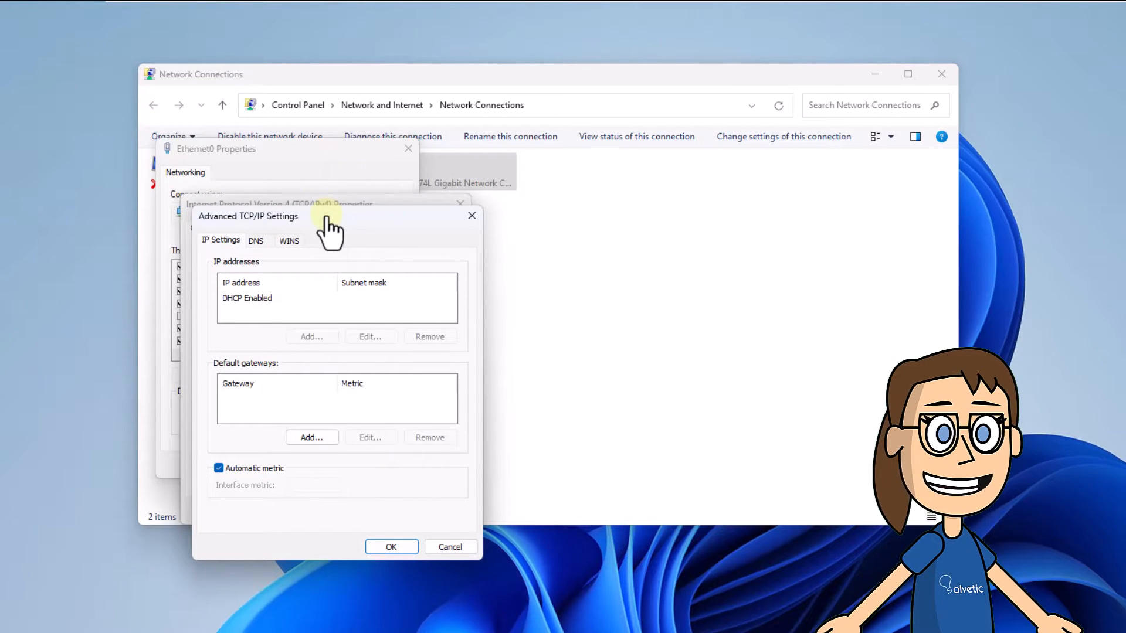
{"action": "left_click", "coordinate": [256, 240]}
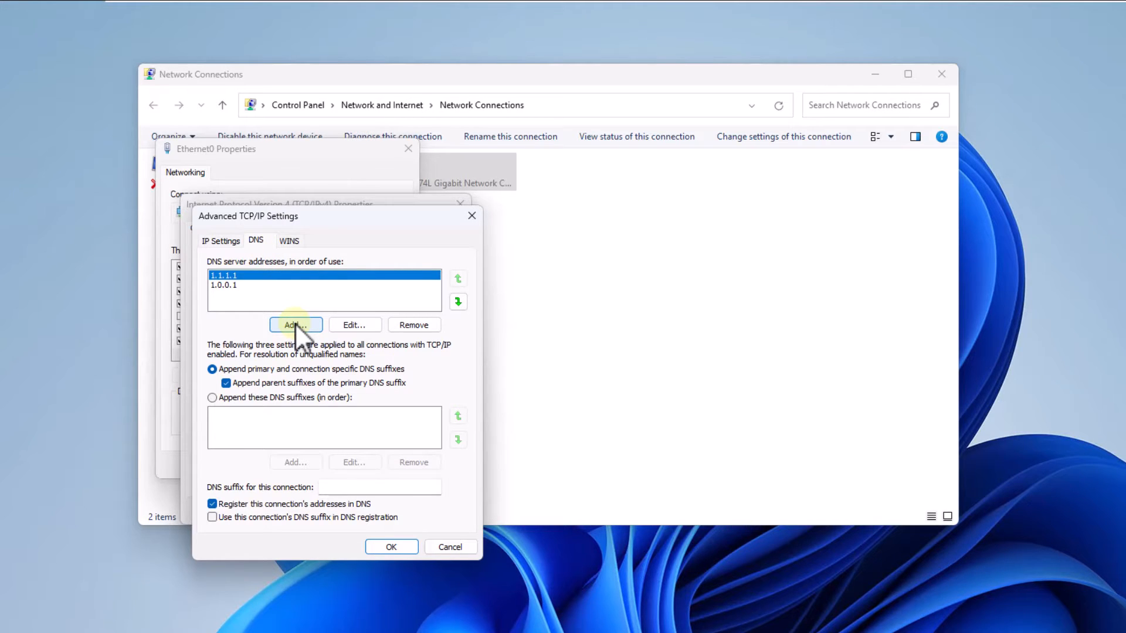
Add 8.8.8.8 as a third DNS server and OK through all dialogs
{"action": "left_click", "coordinate": [296, 325]}
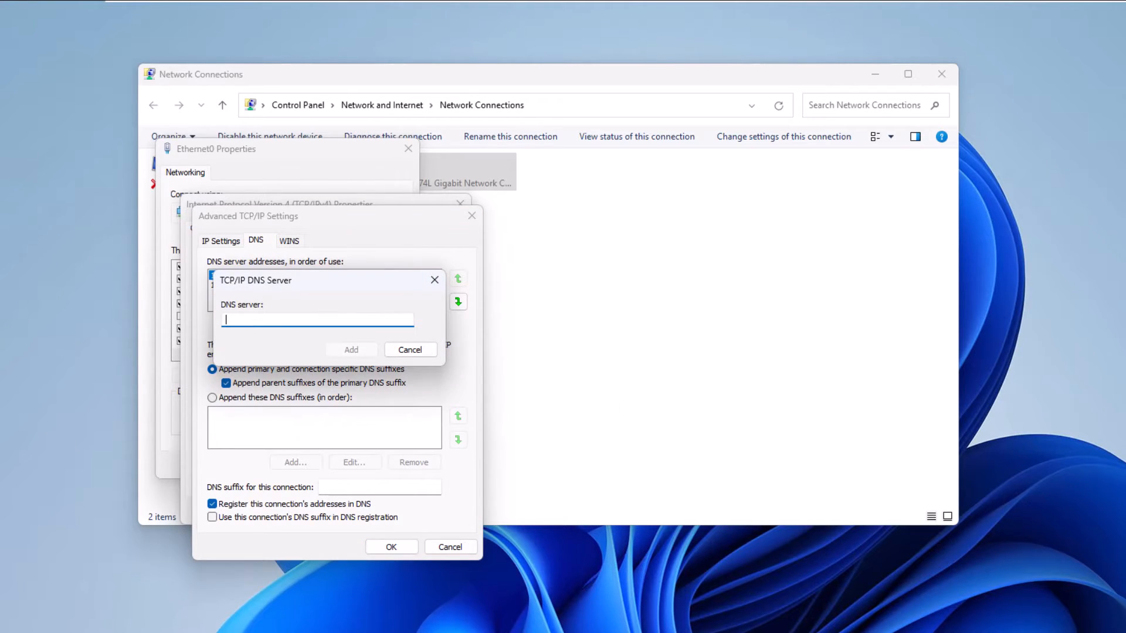
{"action": "mouse_move", "coordinate": [266, 327]}
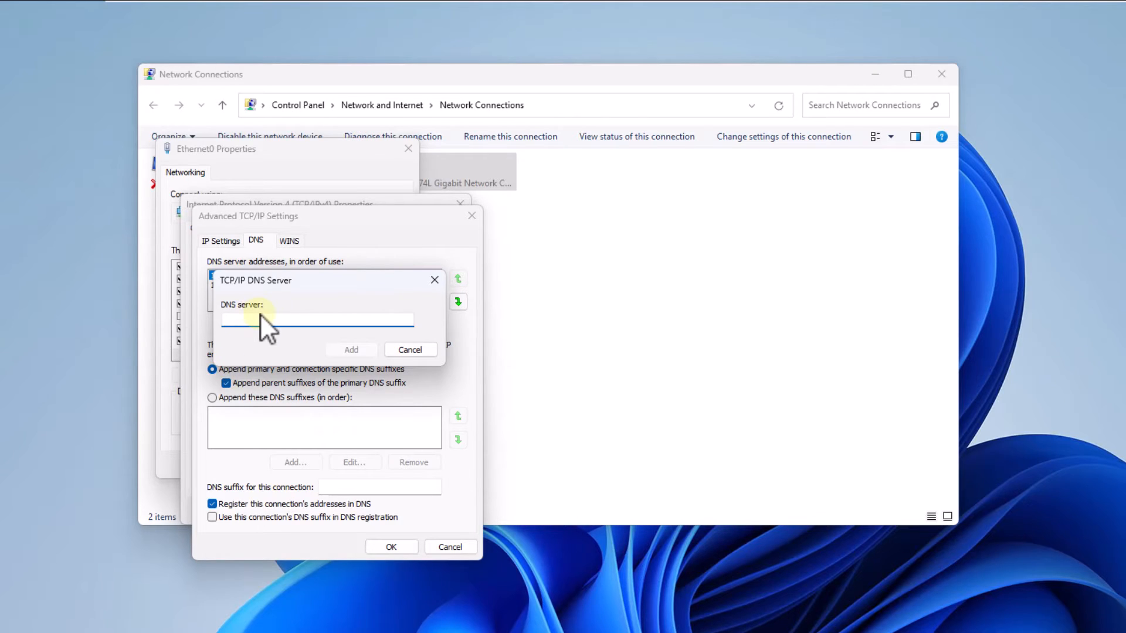
{"action": "left_click", "coordinate": [317, 319]}
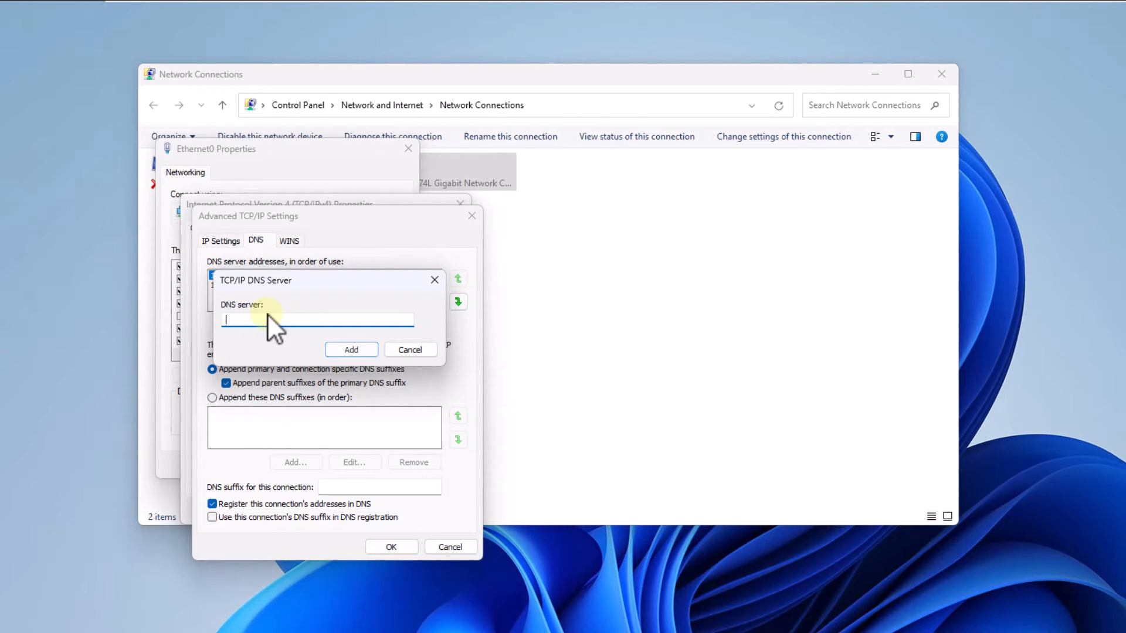
{"action": "type", "text": "8.8.8.8"}
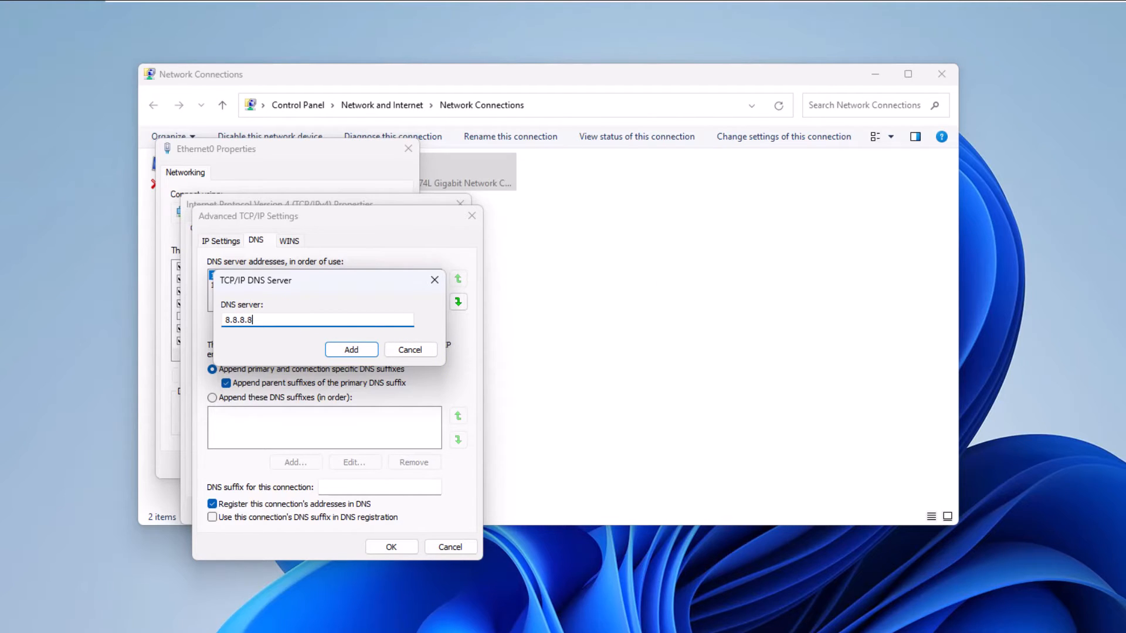
{"action": "left_click", "coordinate": [351, 349]}
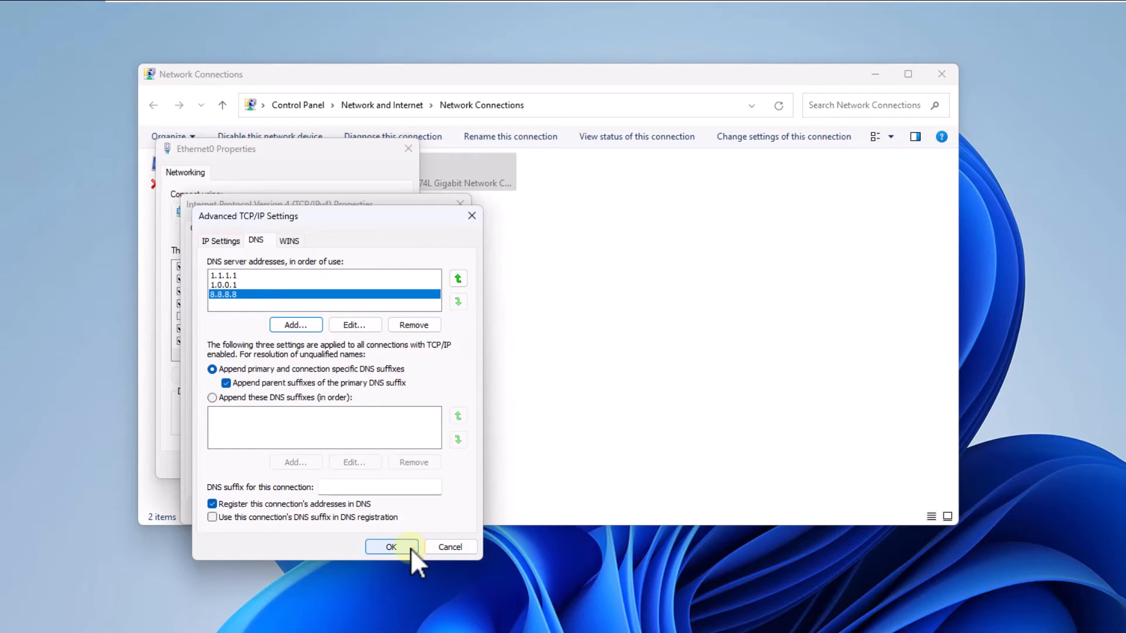
{"action": "left_click", "coordinate": [390, 547]}
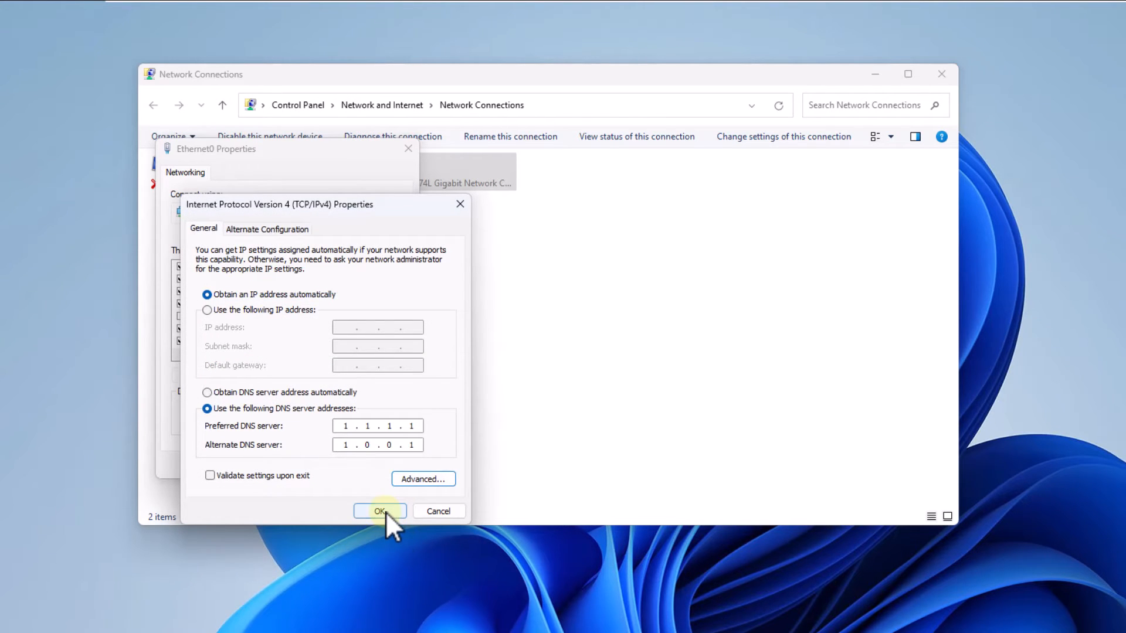
{"action": "left_click", "coordinate": [379, 511]}
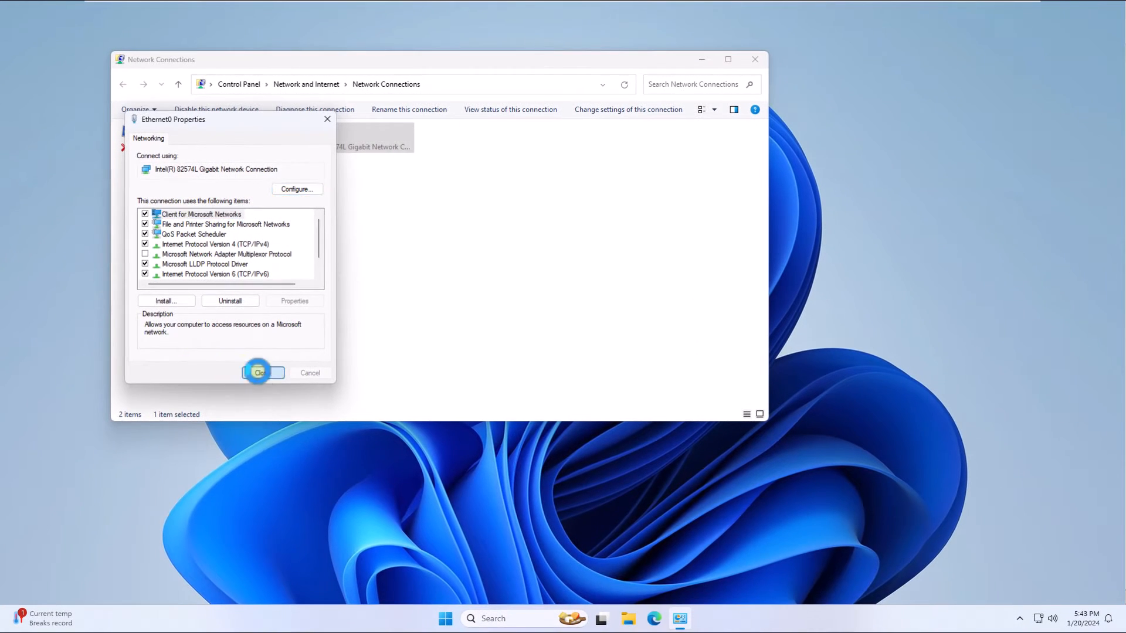
{"action": "left_click", "coordinate": [258, 372]}
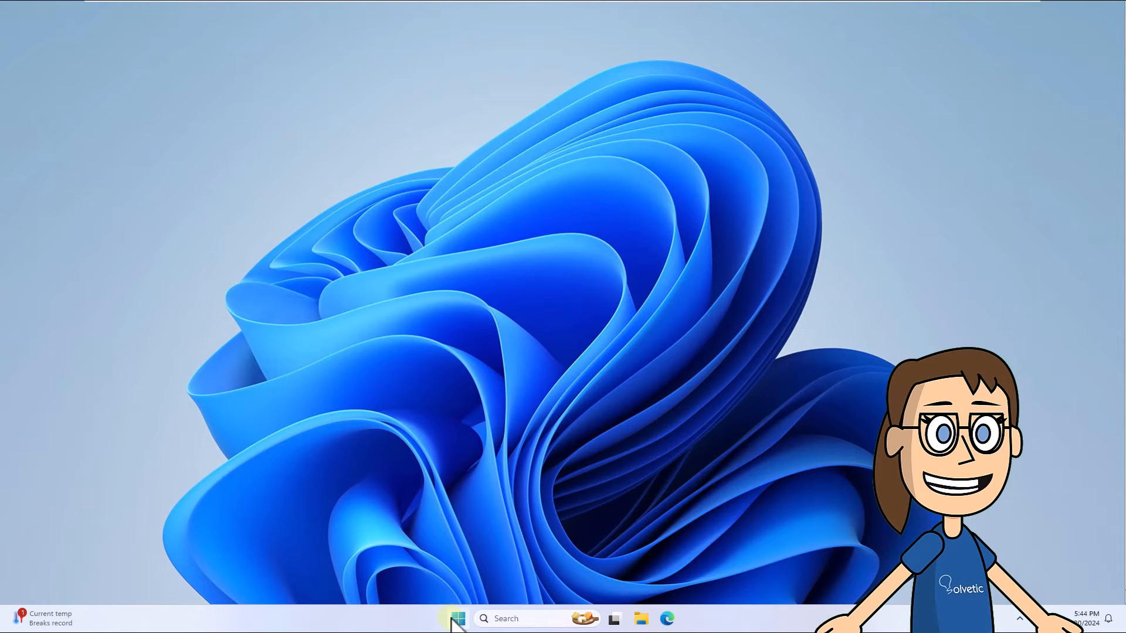
In an administrator terminal run ipconfig /flushdns
{"action": "right_click", "coordinate": [457, 618]}
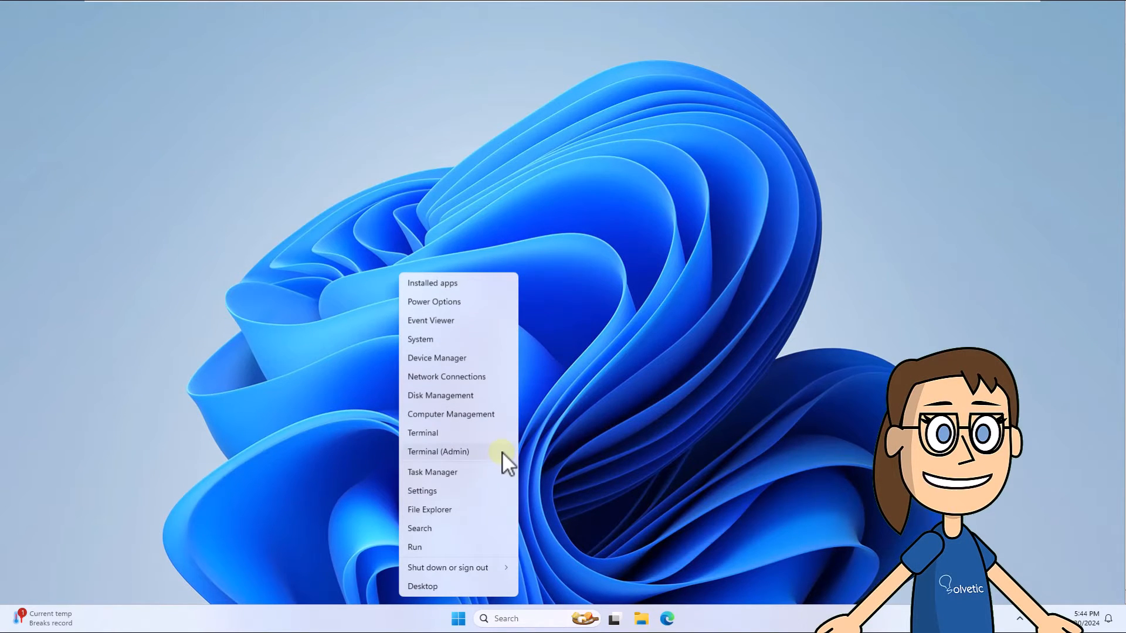
{"action": "left_click", "coordinate": [437, 450]}
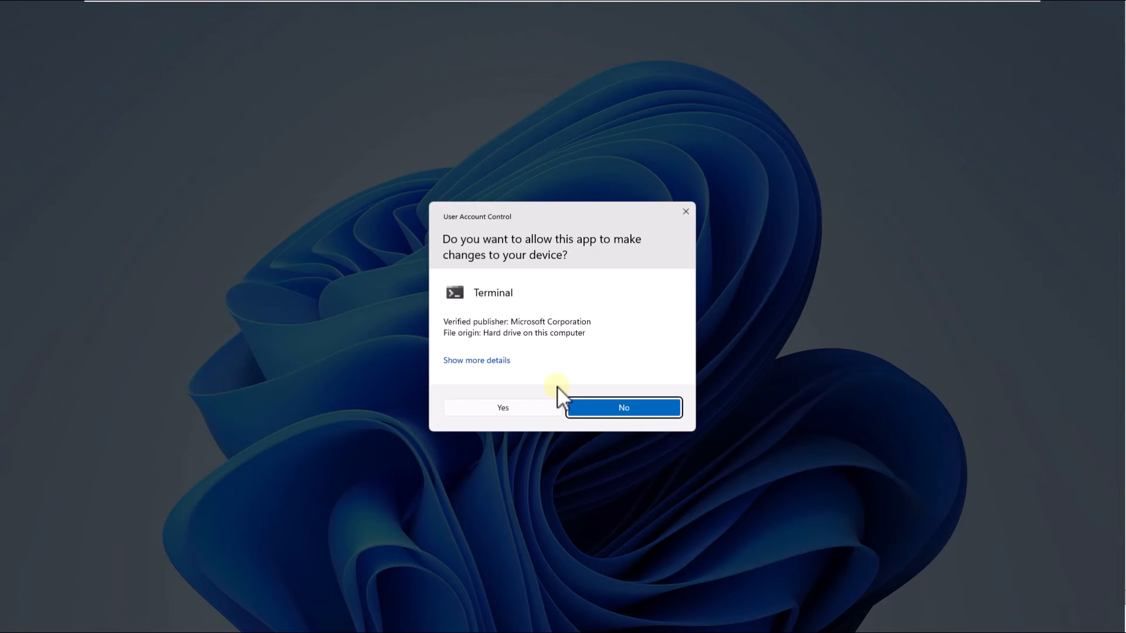
{"action": "left_click", "coordinate": [621, 407]}
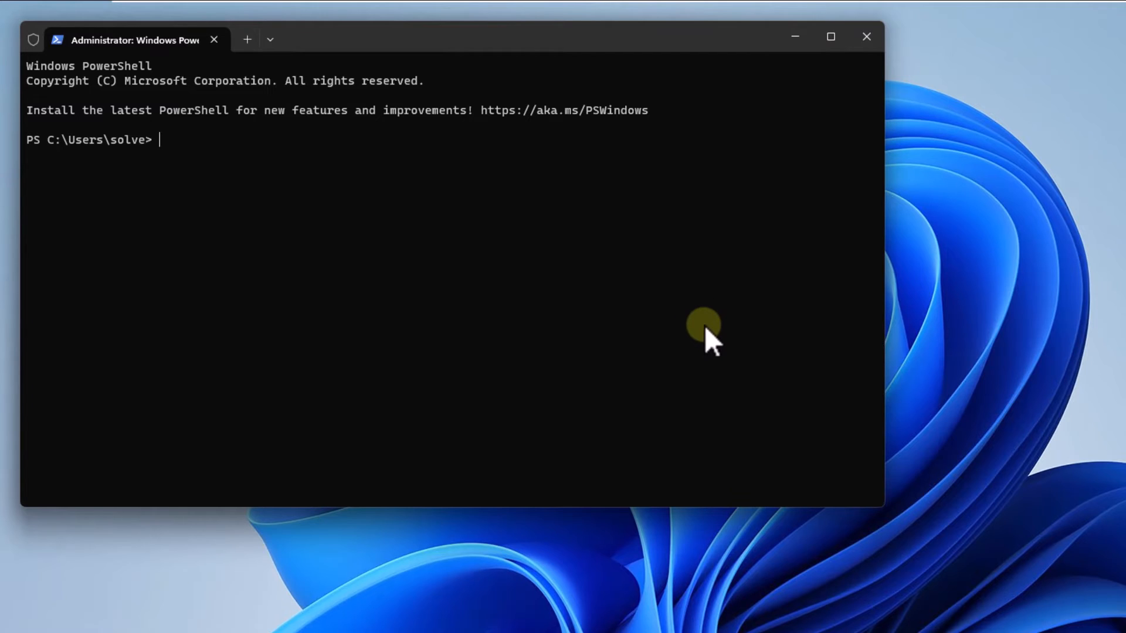
{"action": "type", "text": "ipconfig"}
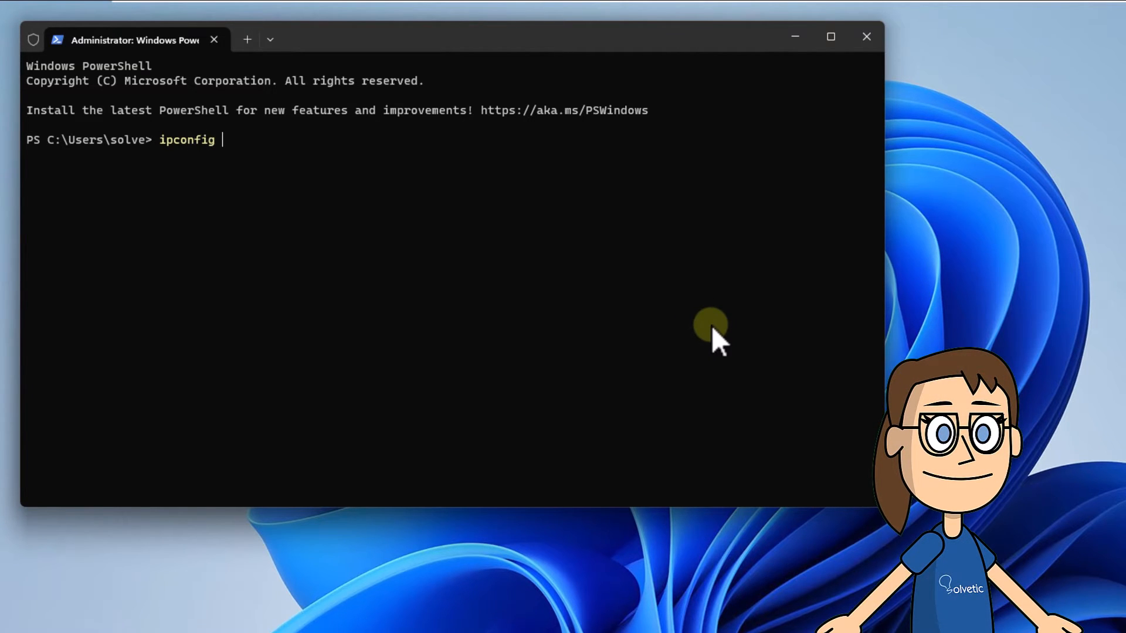
{"action": "type", "text": "/flushdns"}
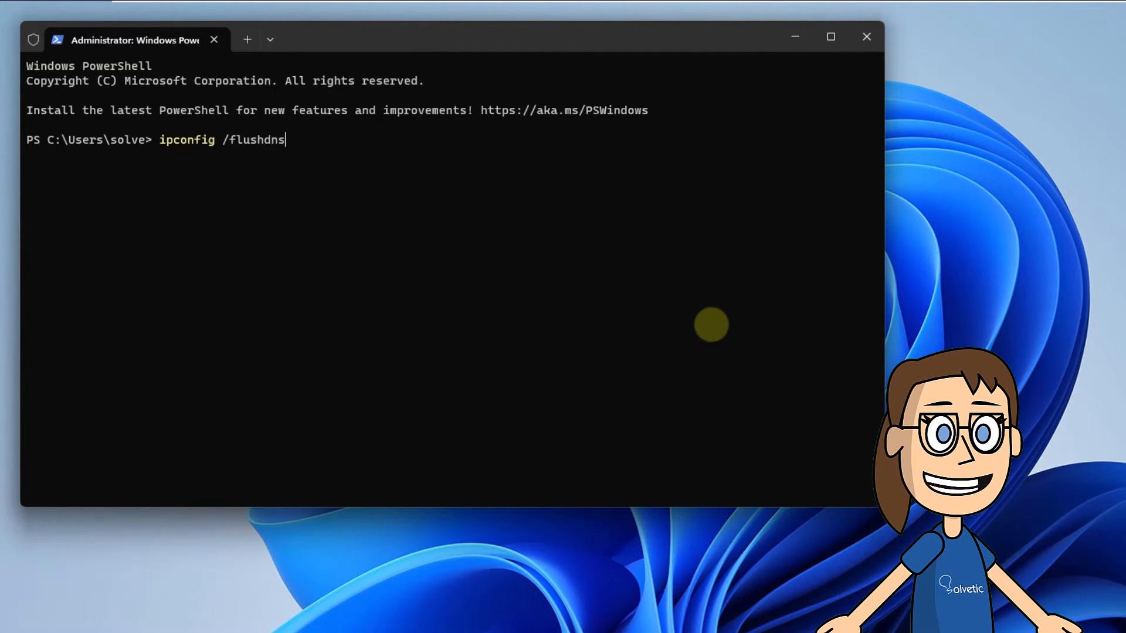
{"action": "key", "text": "Return"}
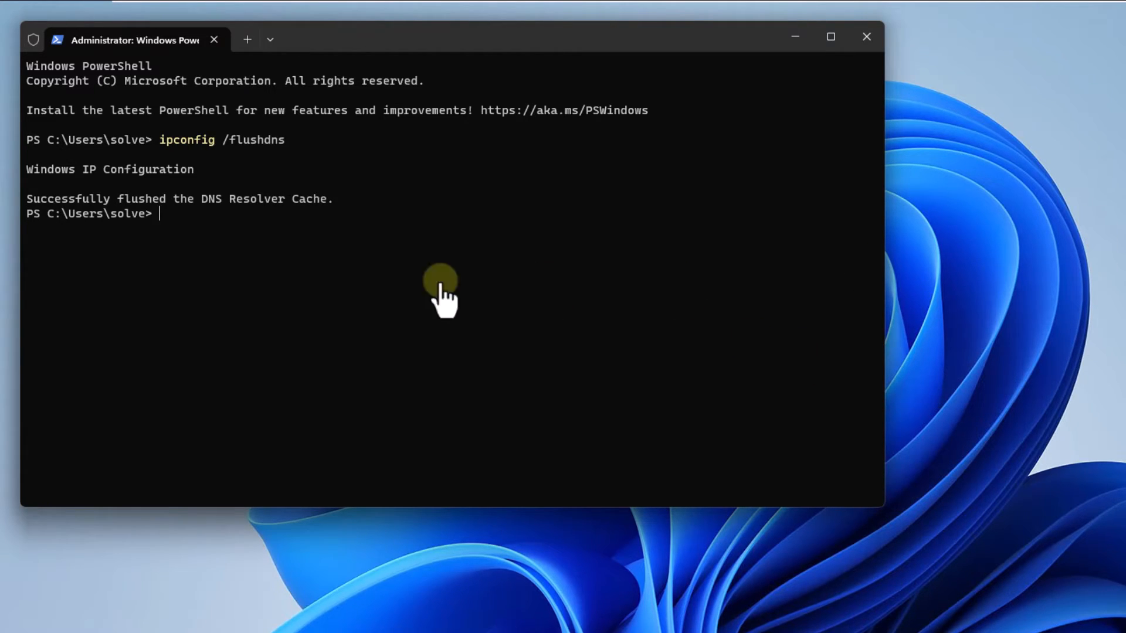
Run ipconfig /registerdns to re-register DNS records
{"action": "type", "text": "c"}
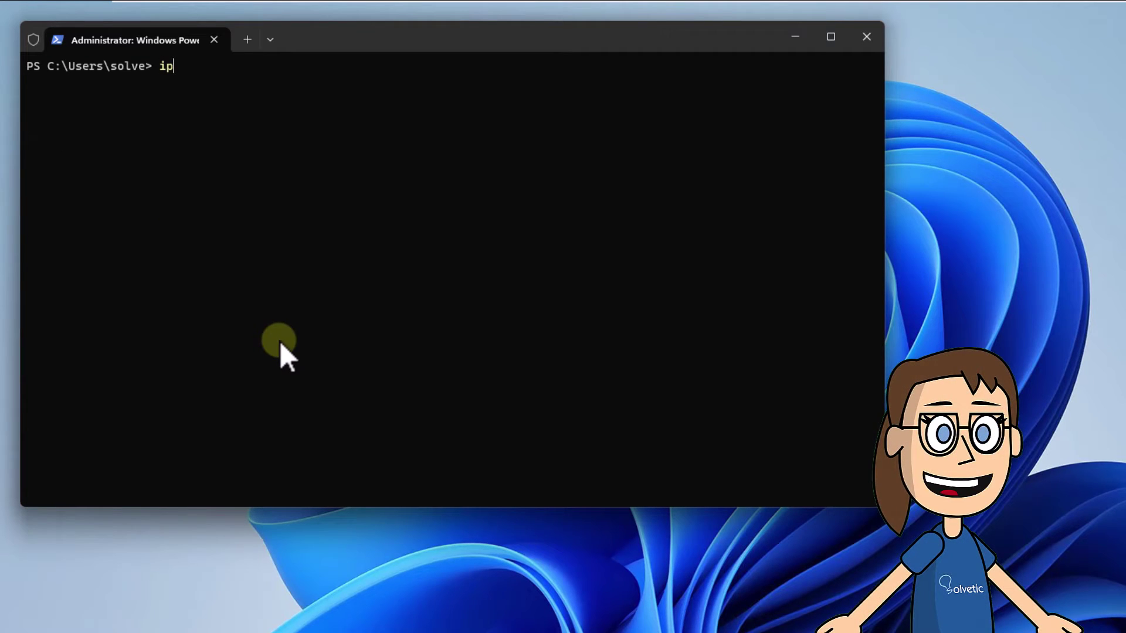
{"action": "type", "text": "config /"}
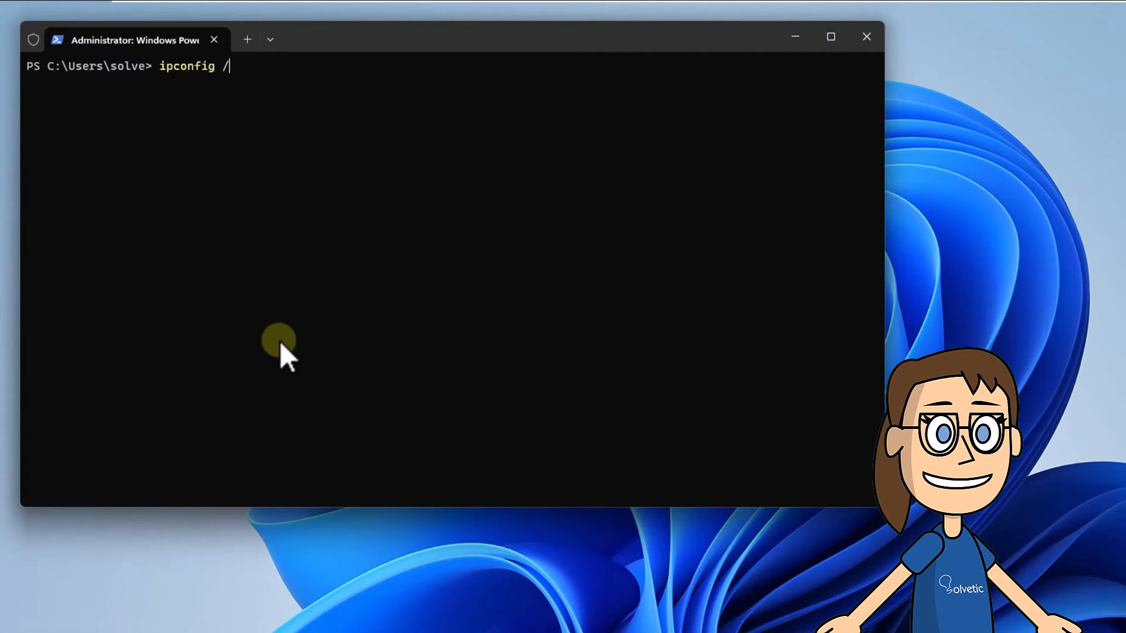
{"action": "type", "text": "registerdns"}
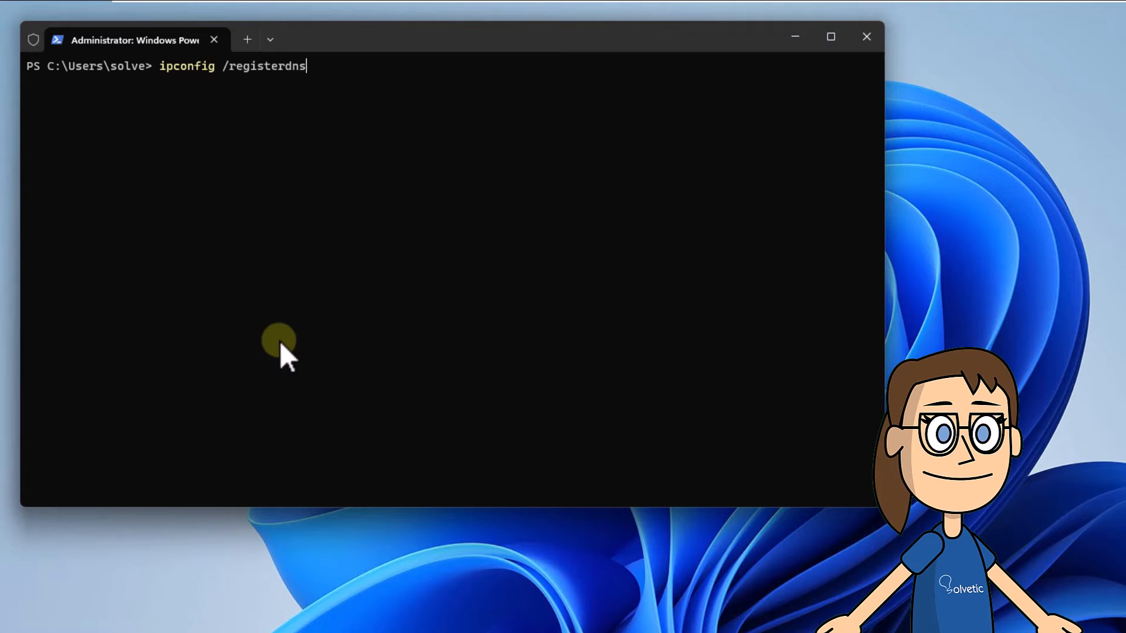
{"action": "mouse_move", "coordinate": [349, 348]}
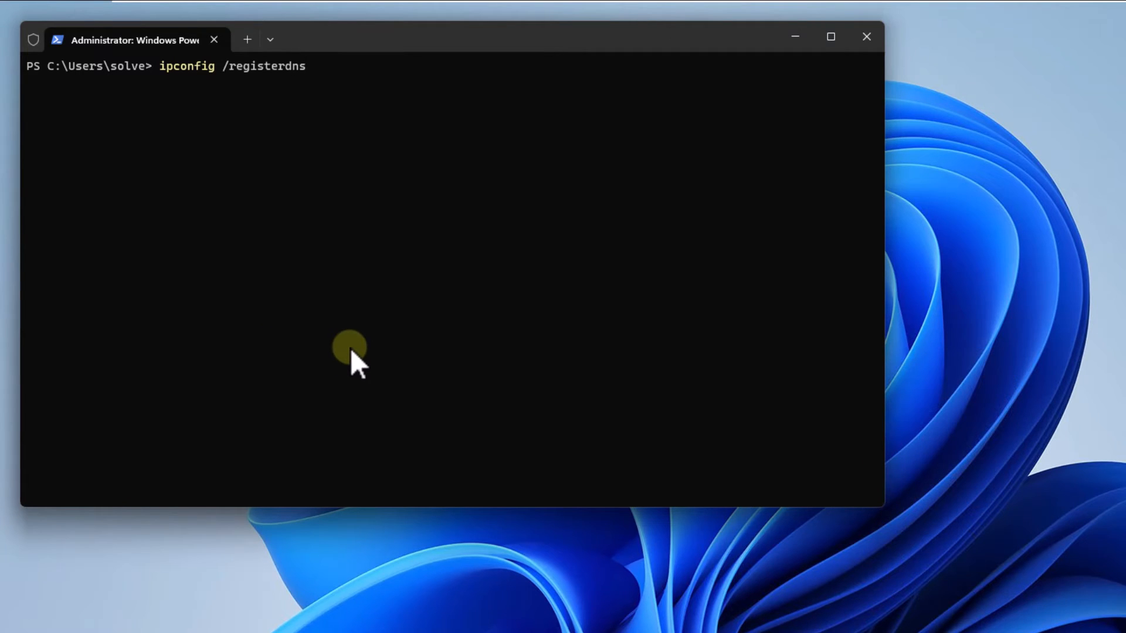
{"action": "key", "text": "Return"}
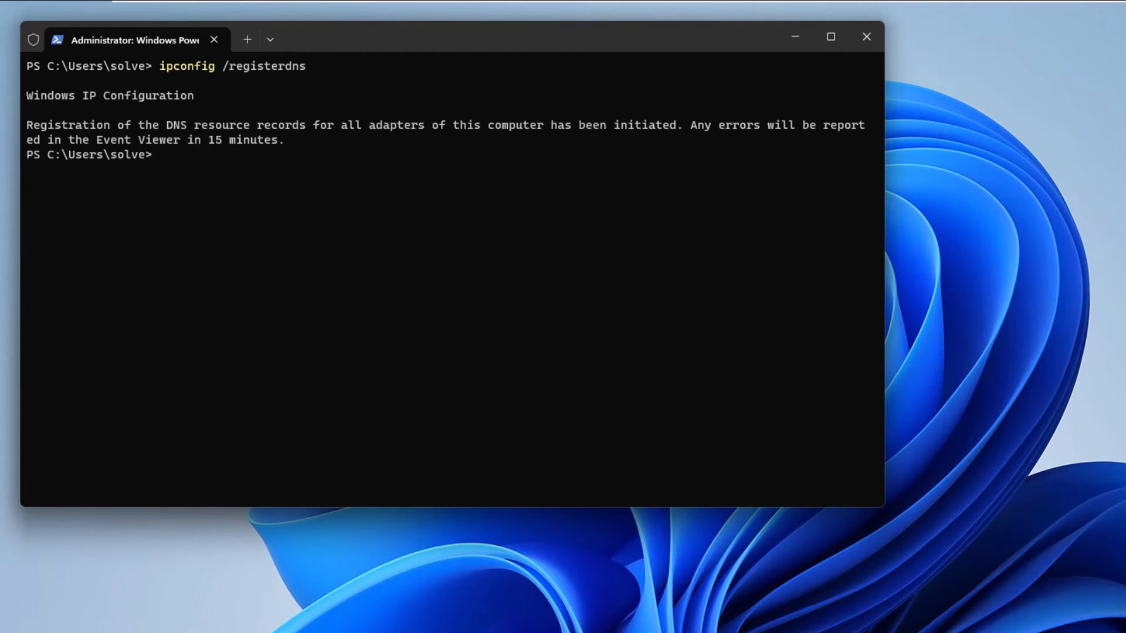
{"action": "type", "text": "cl"}
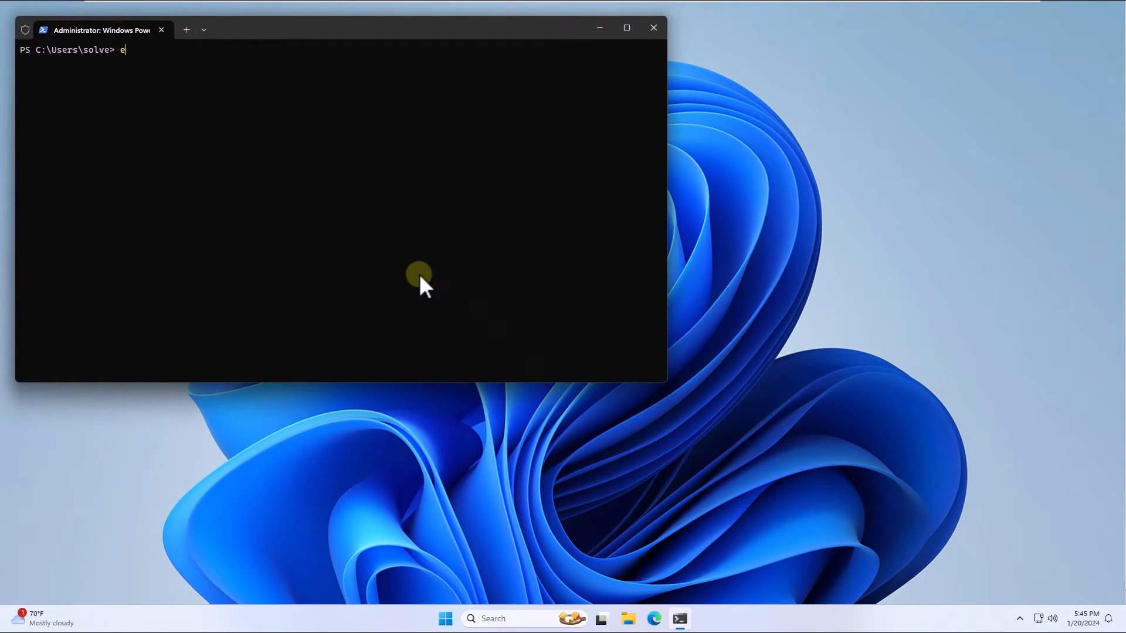
{"action": "left_click", "coordinate": [652, 28]}
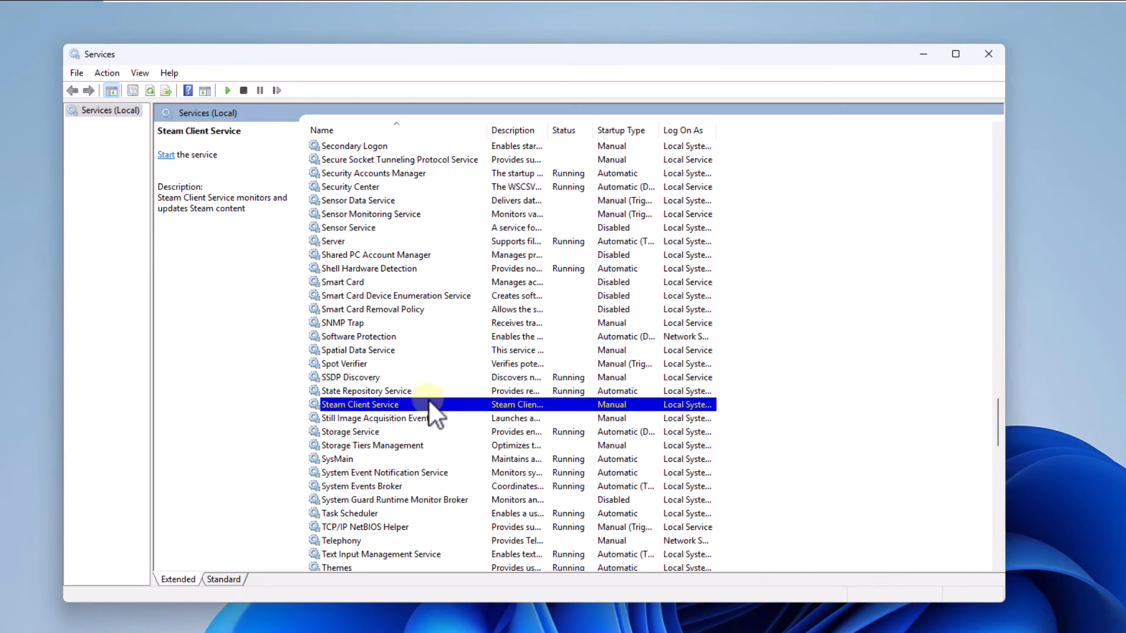
Set Steam Client Service startup type to Automatic and close Services
{"action": "double_click", "coordinate": [359, 404]}
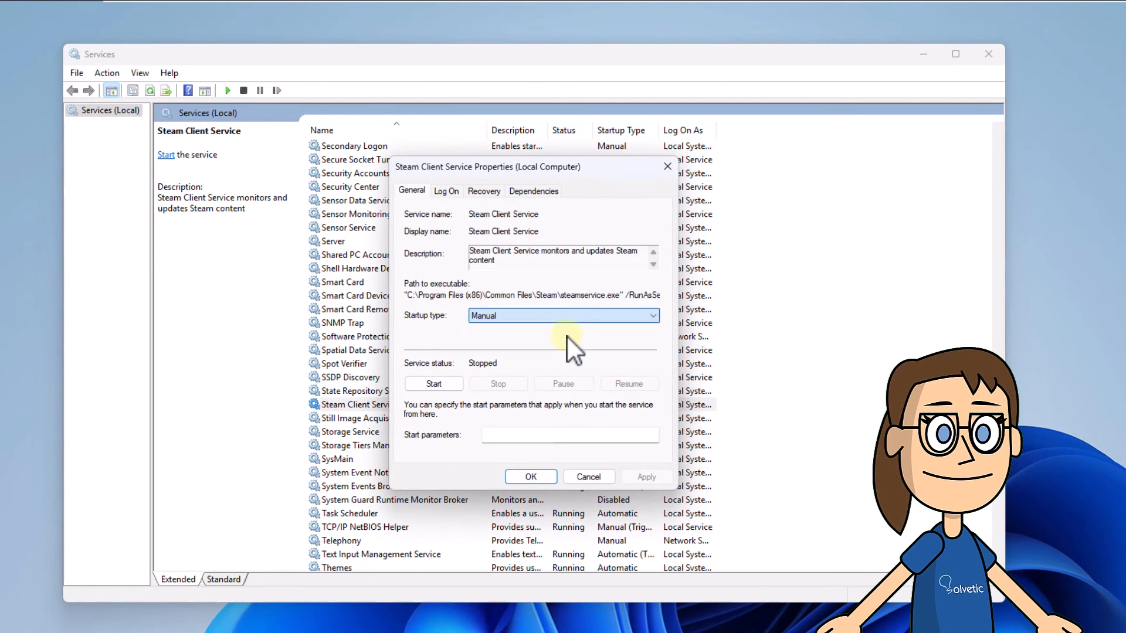
{"action": "left_click", "coordinate": [564, 316]}
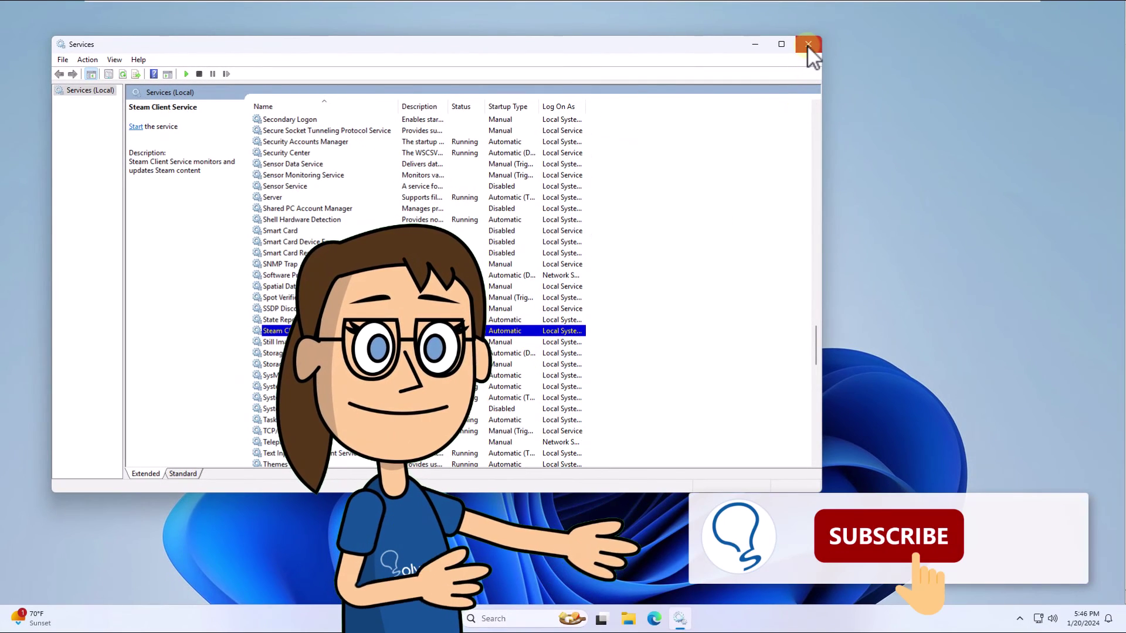
{"action": "left_click", "coordinate": [807, 43]}
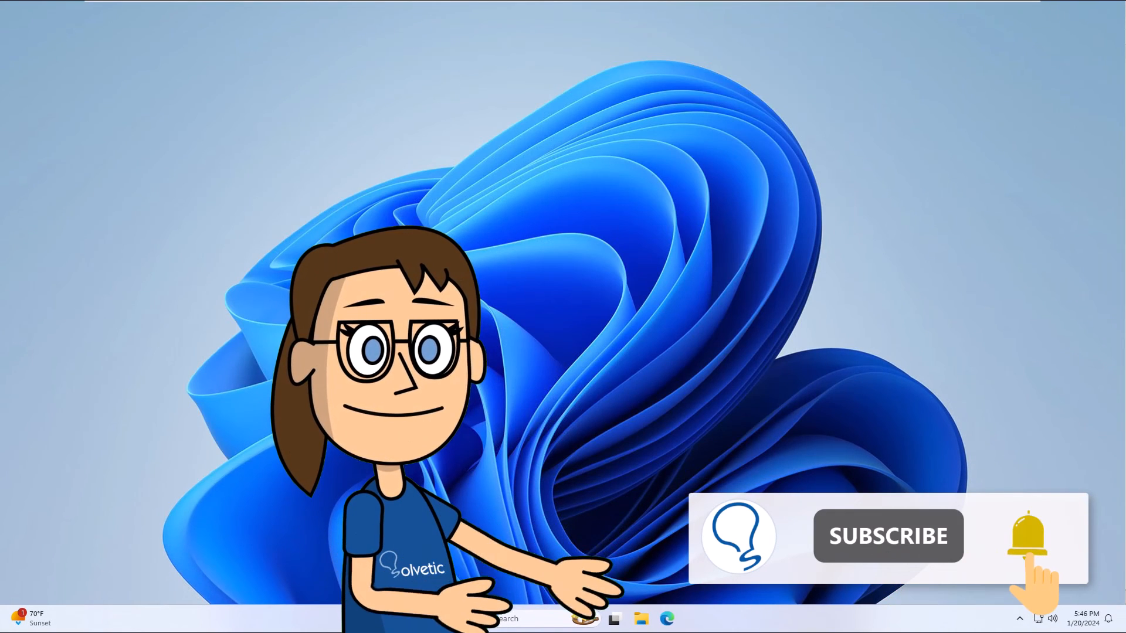